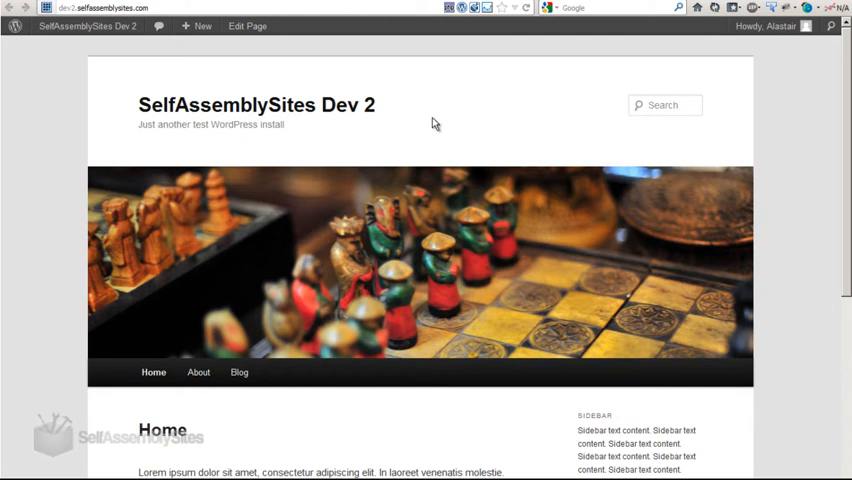
pyautogui.moveTo(368, 112)
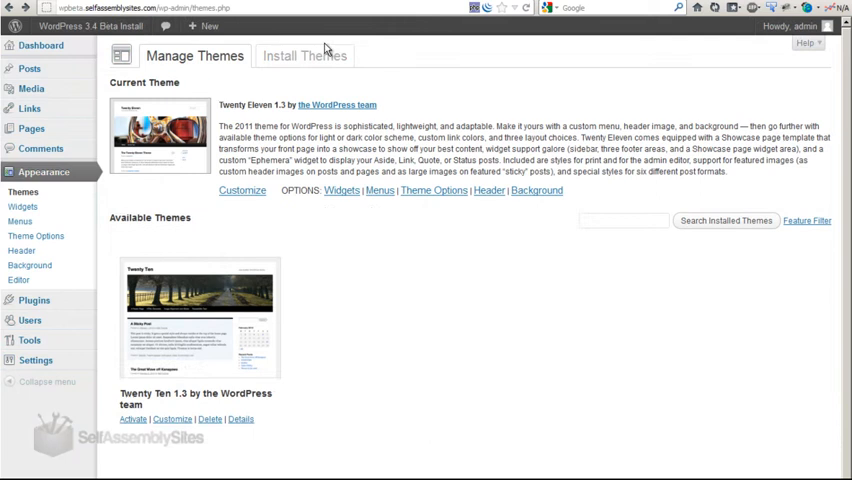
# Step: Show the Install Themes catalogue with its recently updated list, including Mantra and The Bootstrap
pyautogui.click(312, 56)
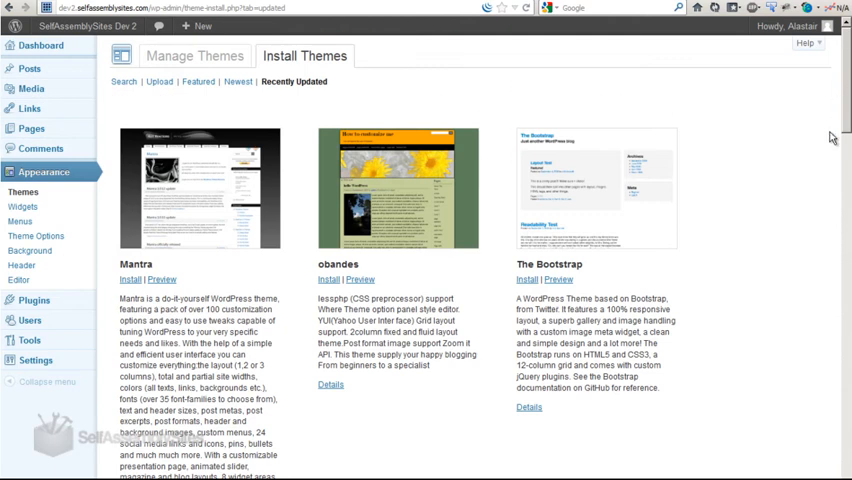
pyautogui.scroll(-3)
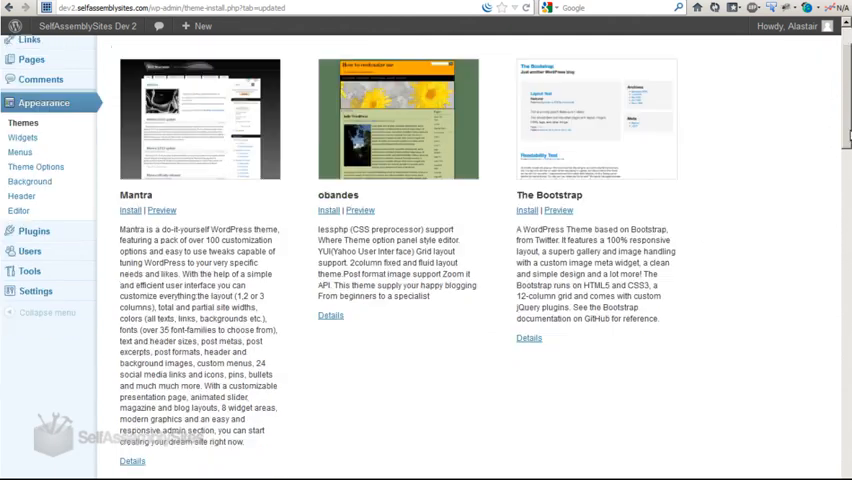
pyautogui.scroll(3)
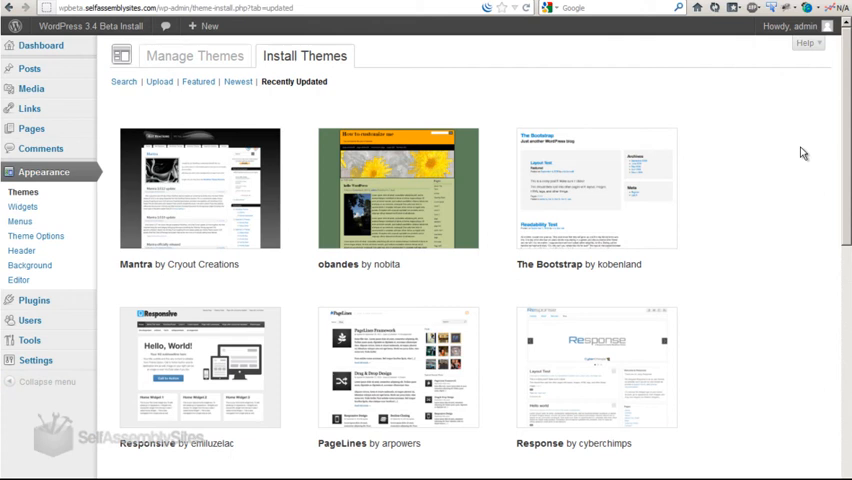
pyautogui.moveTo(772, 162)
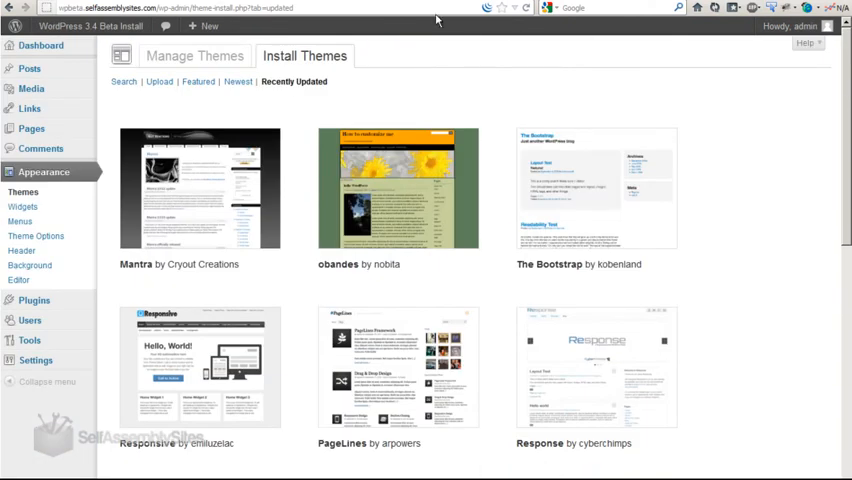
pyautogui.moveTo(568, 188)
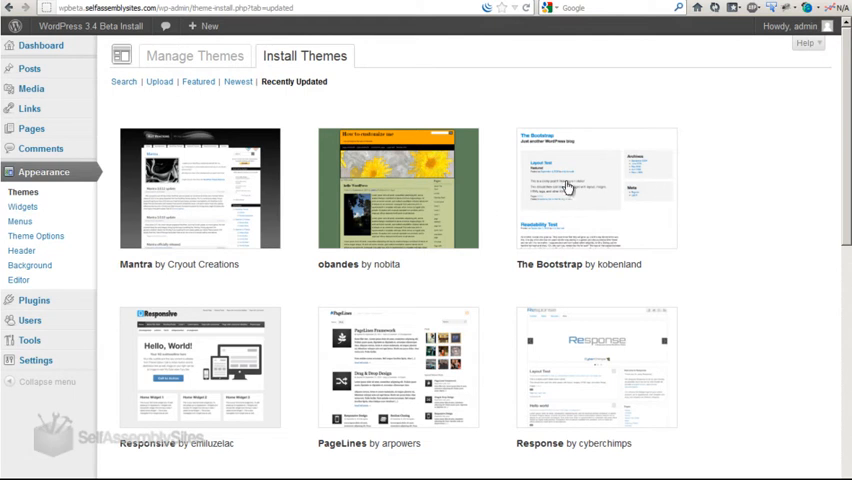
# Step: Preview The Bootstrap theme and return to the theme list
pyautogui.click(592, 184)
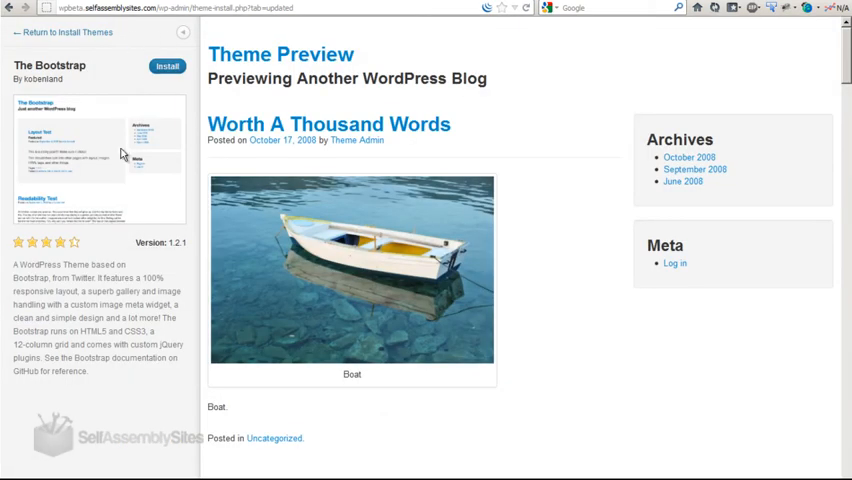
pyautogui.moveTo(212, 84)
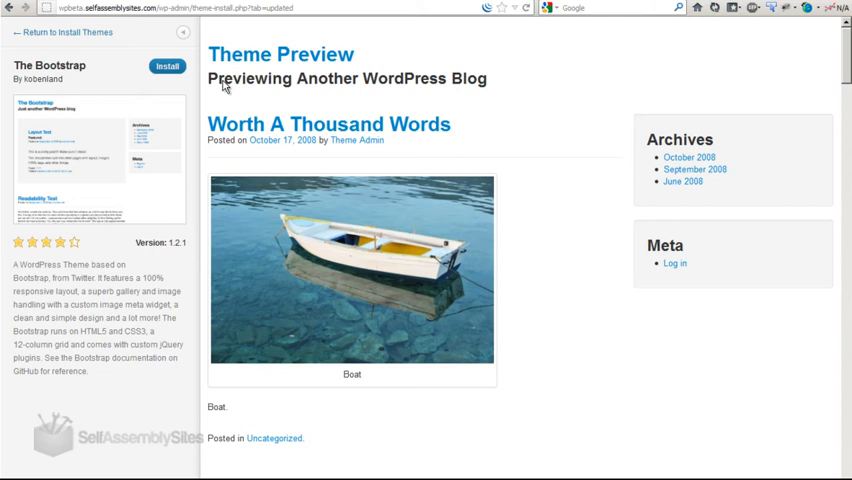
pyautogui.click(64, 32)
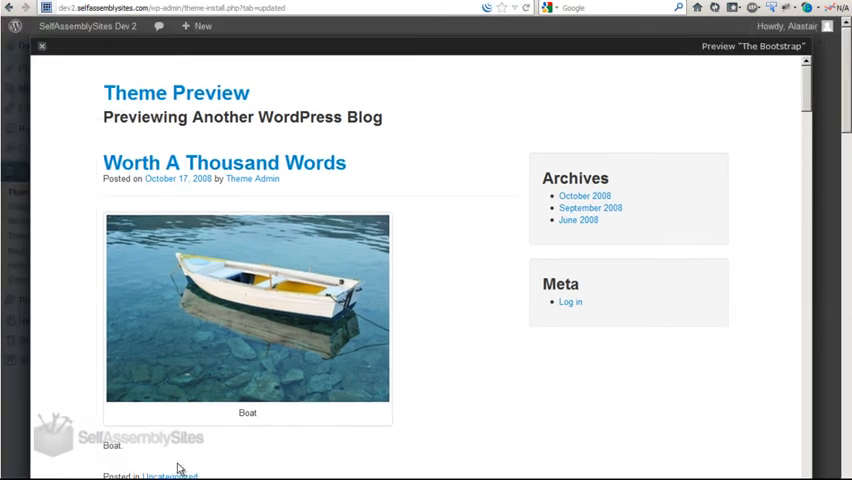
pyautogui.click(44, 48)
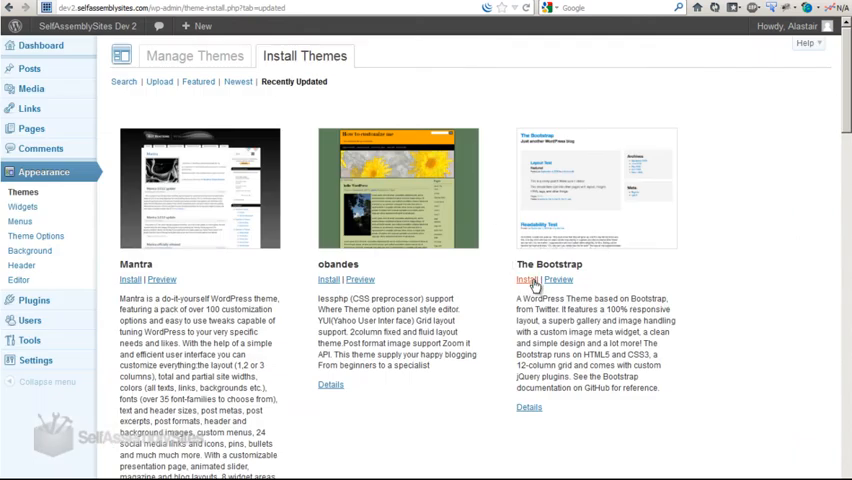
# Step: Install The Bootstrap theme, confirming with Install Now
pyautogui.click(530, 280)
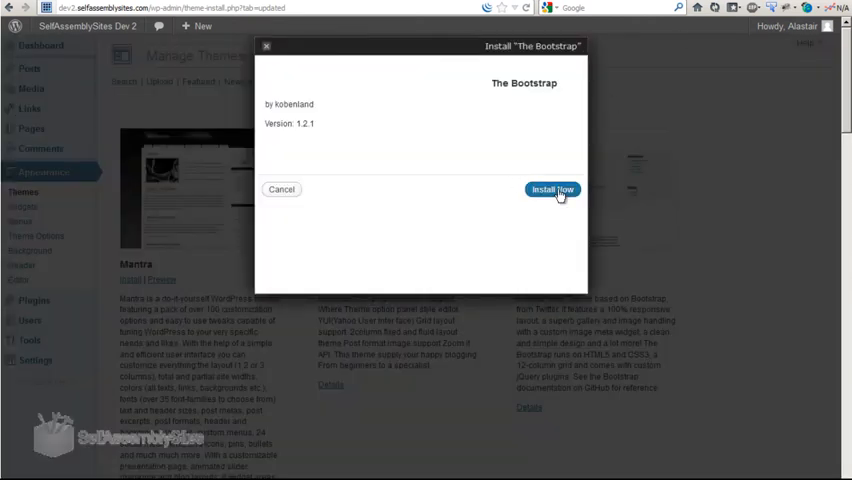
pyautogui.click(552, 188)
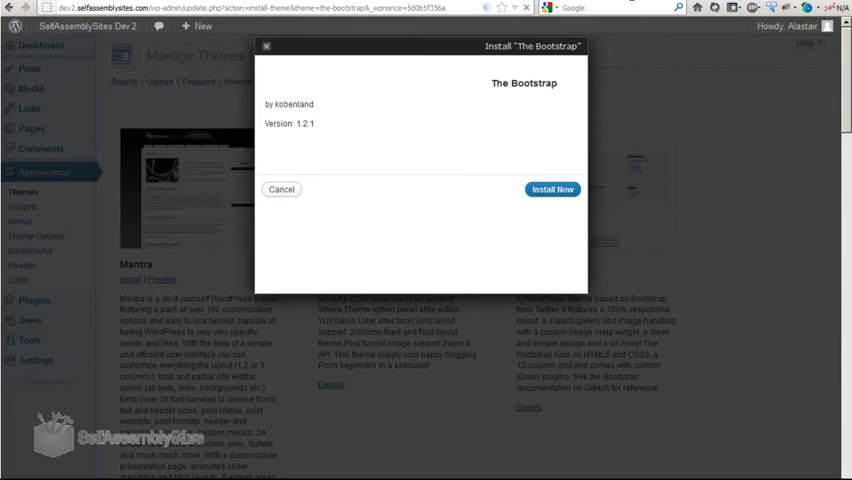
pyautogui.click(552, 188)
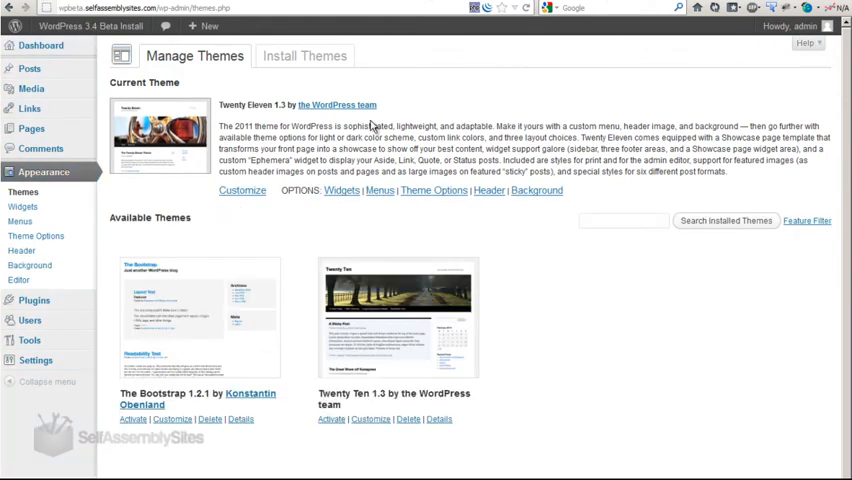
pyautogui.moveTo(418, 456)
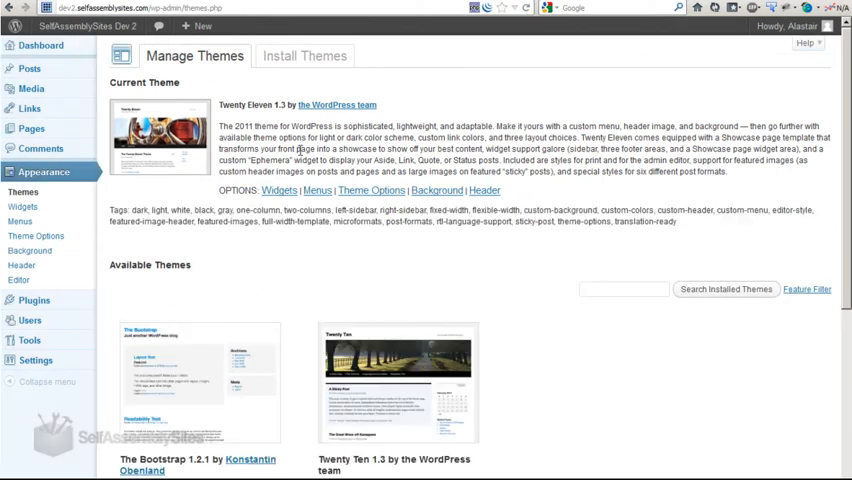
pyautogui.moveTo(532, 58)
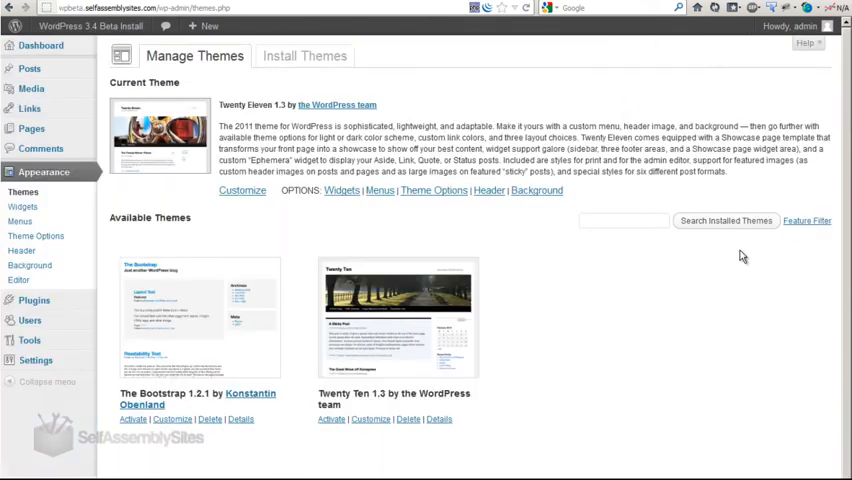
# Step: Review Manage Themes where The Bootstrap now appears under Available Themes
pyautogui.scroll(-3)
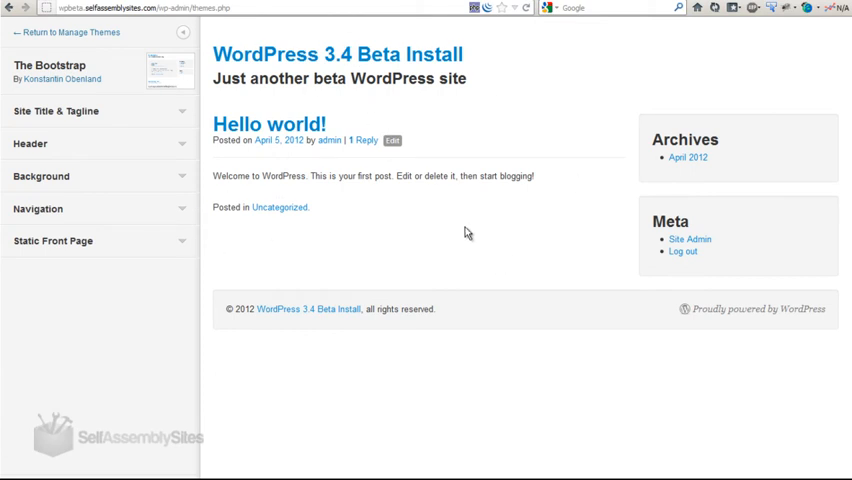
# Step: Set The Bootstrap's background colour to dark blue in the customizer
pyautogui.click(42, 176)
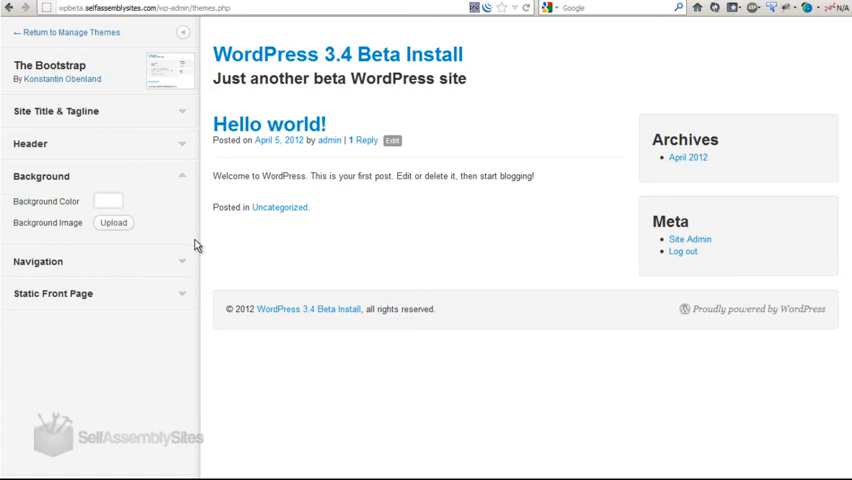
pyautogui.click(118, 200)
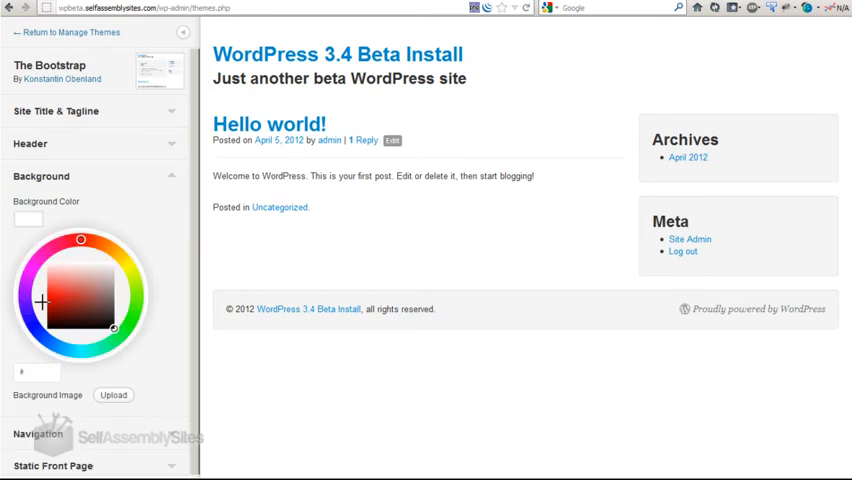
pyautogui.click(52, 308)
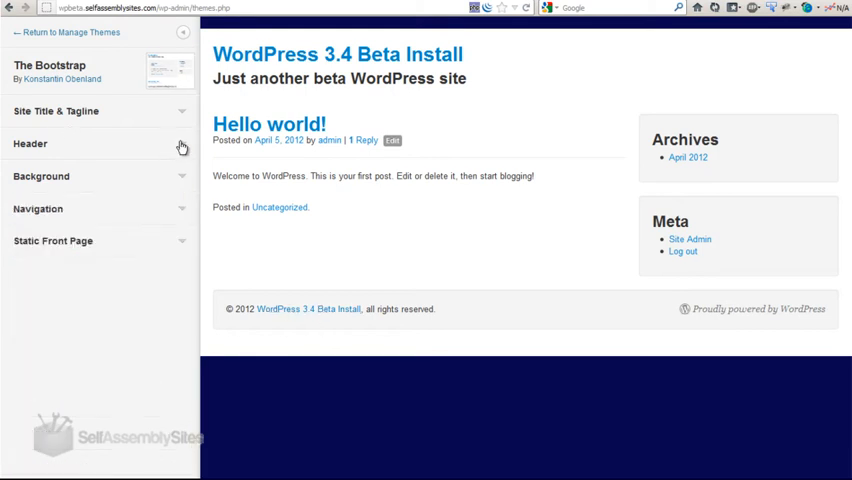
# Step: Set Main Navigation to the secondary menu, then save and activate the theme
pyautogui.click(30, 144)
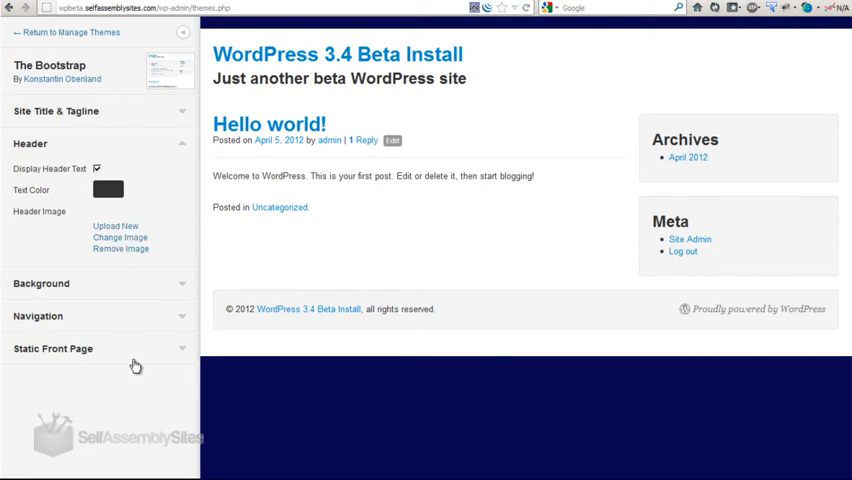
pyautogui.click(36, 316)
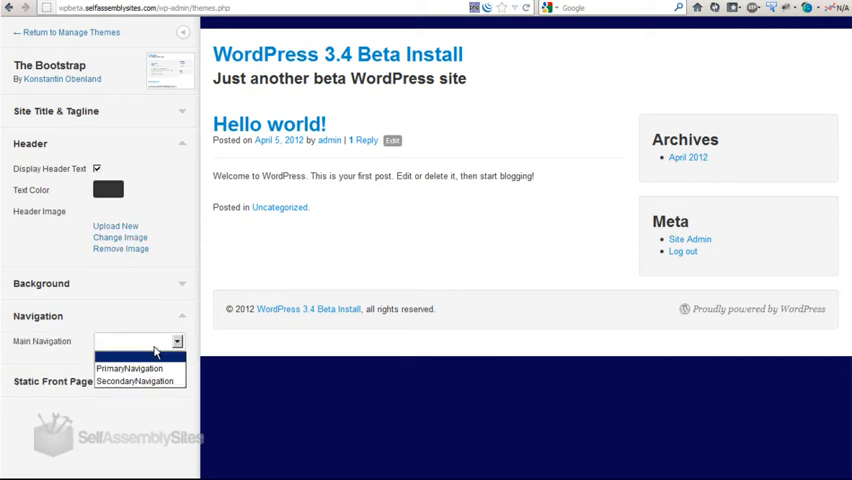
pyautogui.click(130, 370)
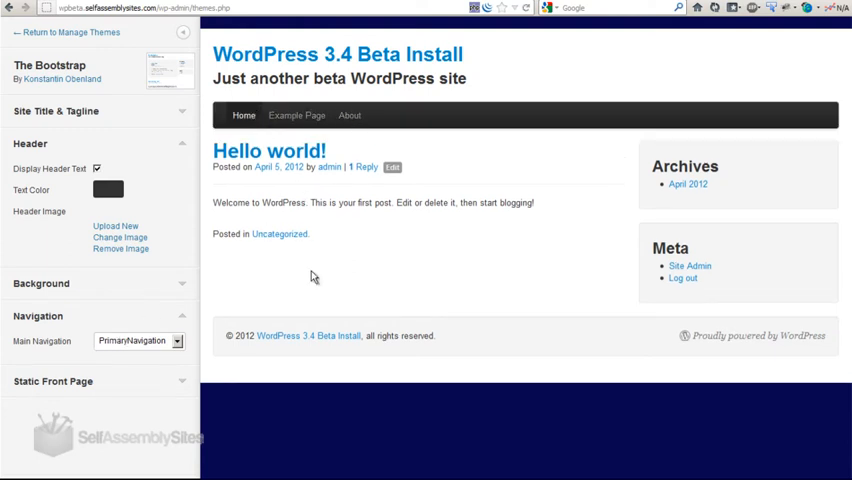
pyautogui.click(140, 340)
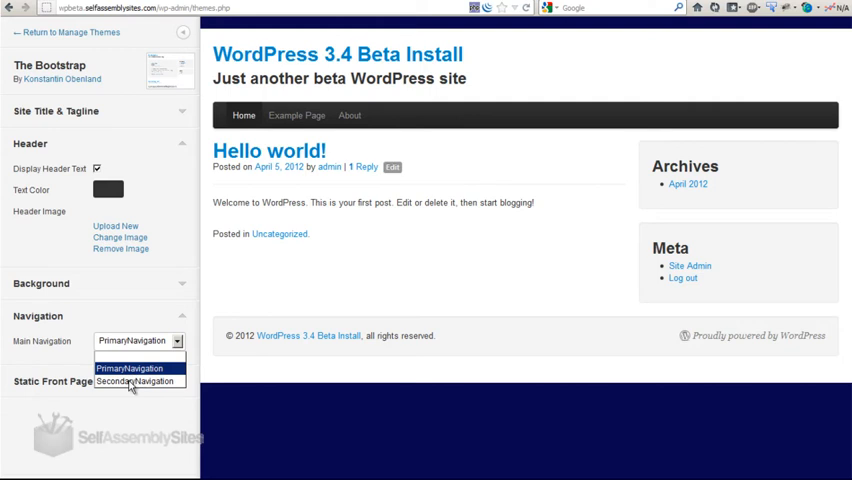
pyautogui.click(132, 384)
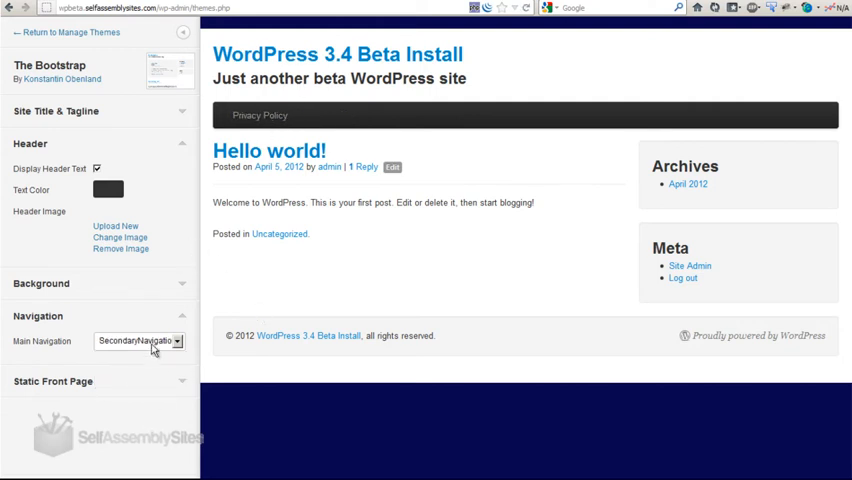
pyautogui.click(138, 340)
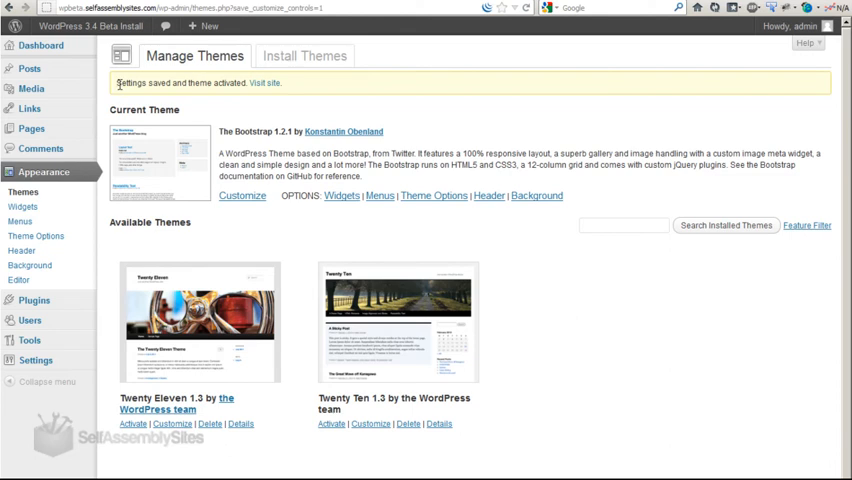
# Step: Activate Twenty Eleven as the current theme and dismiss the Saving Widgets pointer
pyautogui.doubleClick(128, 84)
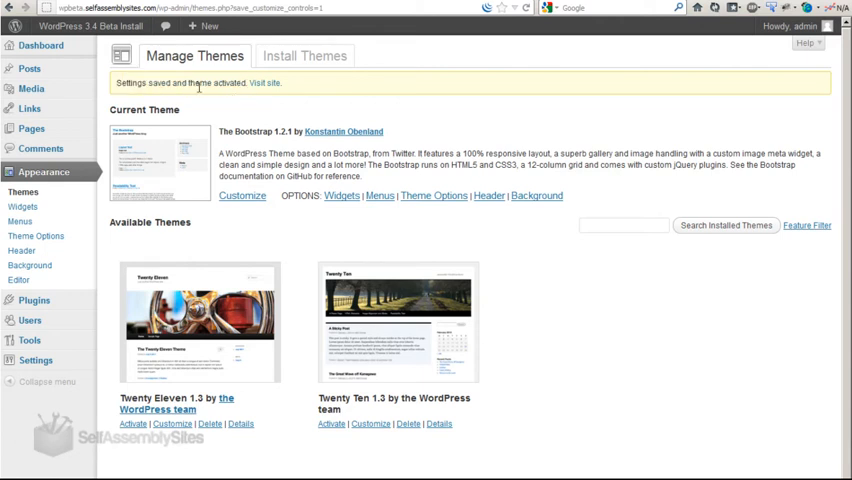
pyautogui.moveTo(198, 108)
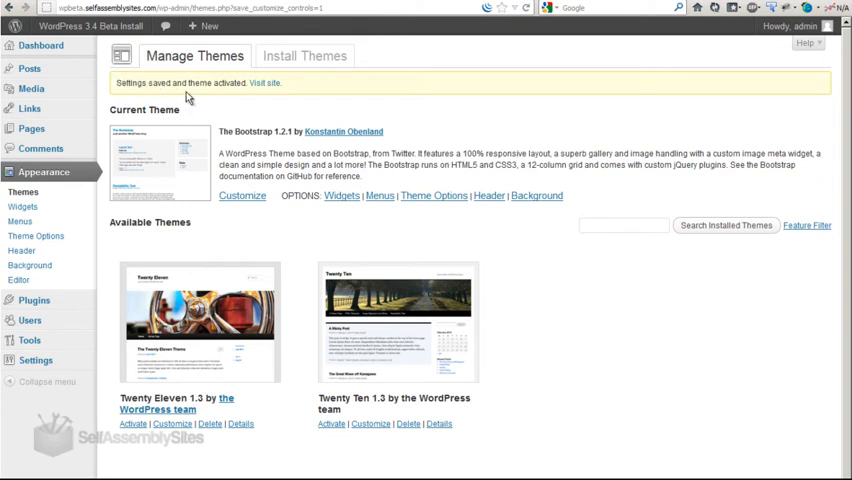
pyautogui.moveTo(348, 90)
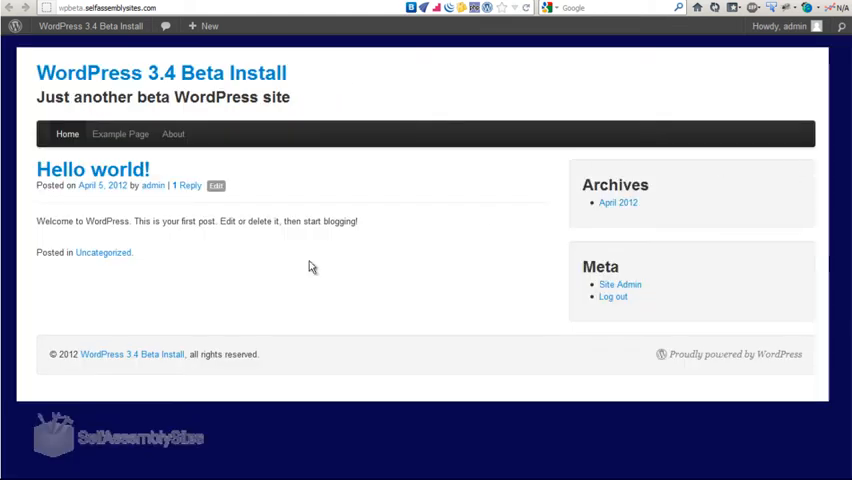
pyautogui.moveTo(536, 178)
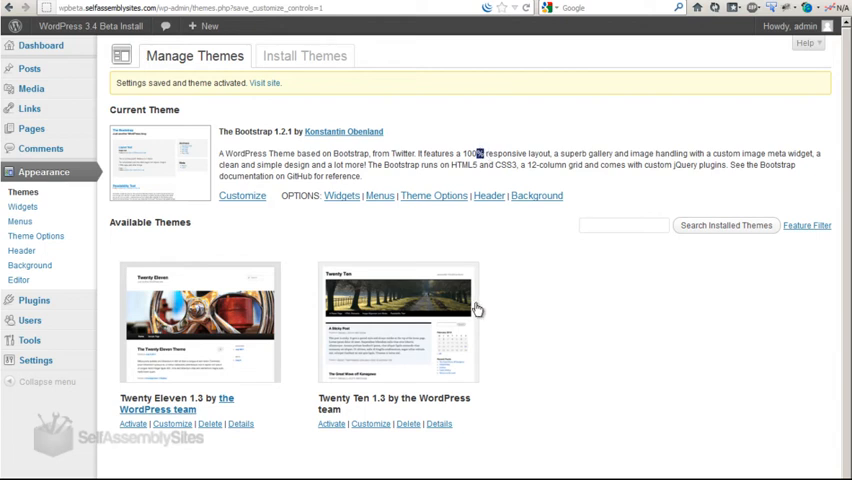
pyautogui.moveTo(584, 314)
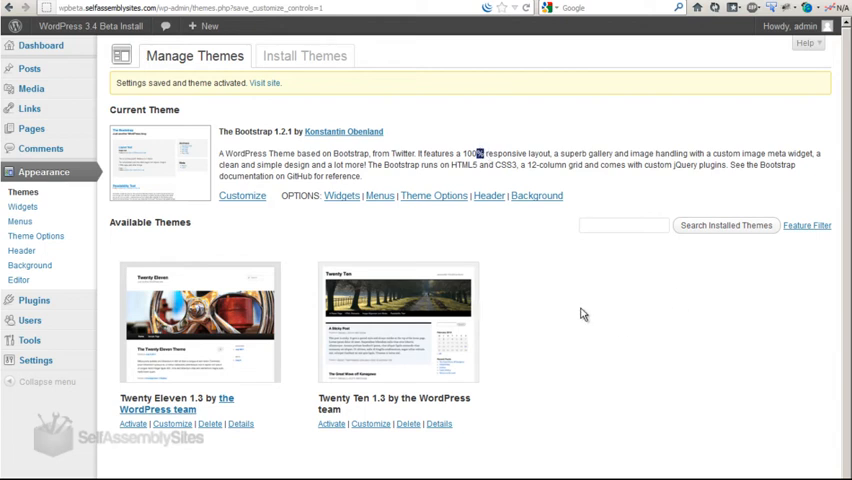
pyautogui.moveTo(632, 298)
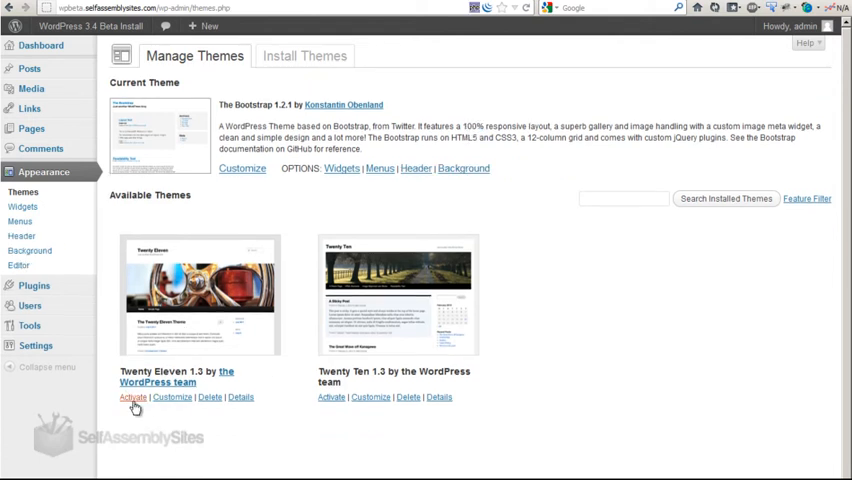
pyautogui.moveTo(508, 160)
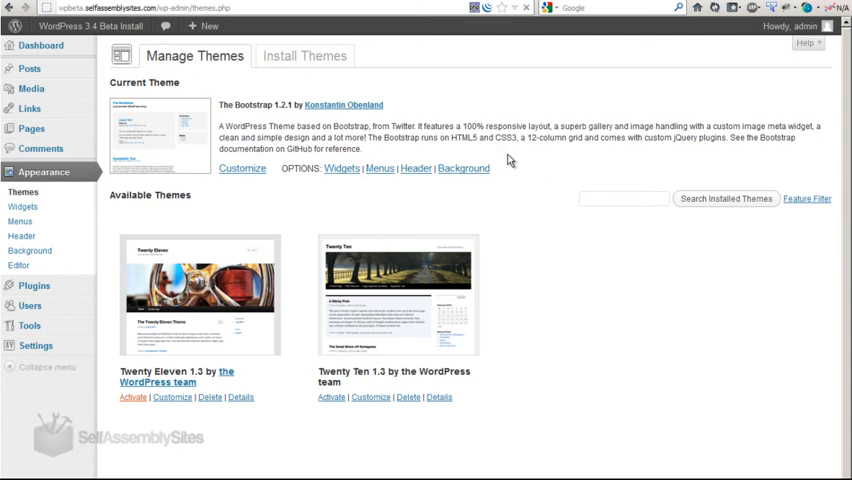
pyautogui.click(128, 400)
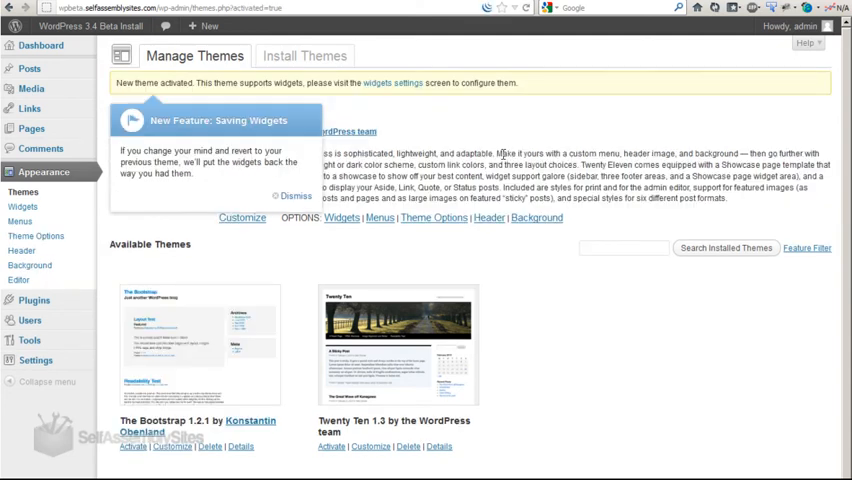
pyautogui.click(288, 196)
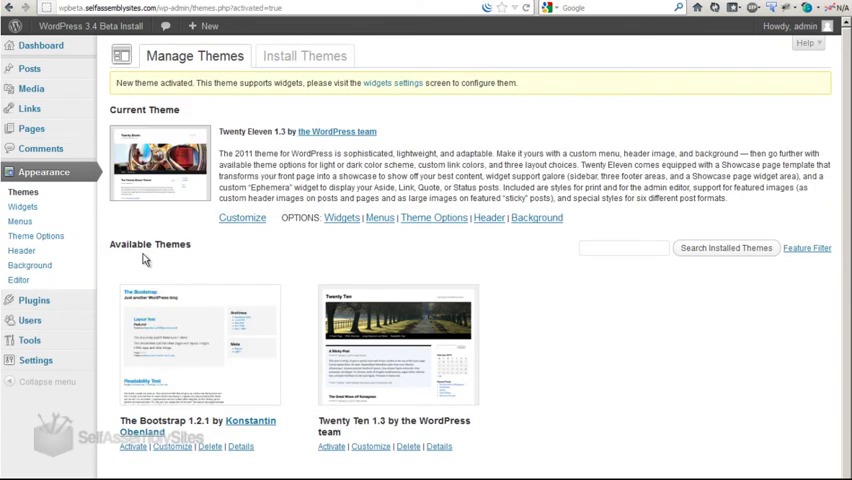
pyautogui.moveTo(22, 252)
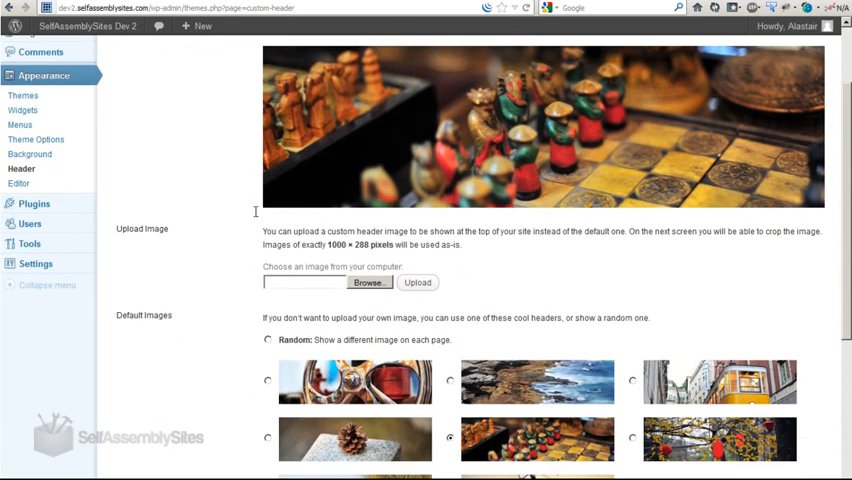
# Step: Select the uploaded sepia chessboard image as the Twenty Eleven header
pyautogui.scroll(3)
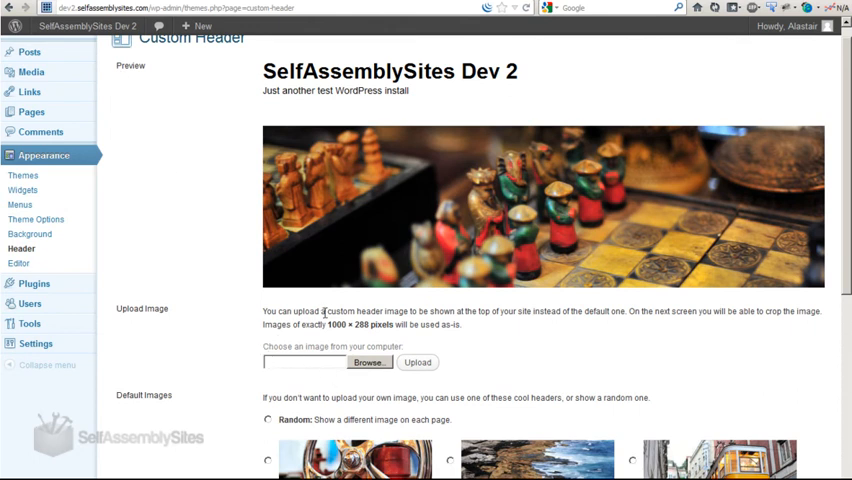
pyautogui.scroll(-3)
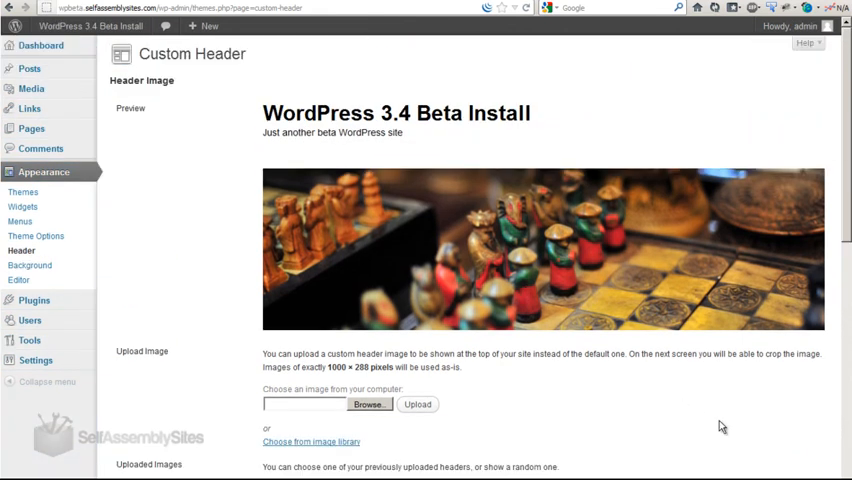
pyautogui.scroll(-3)
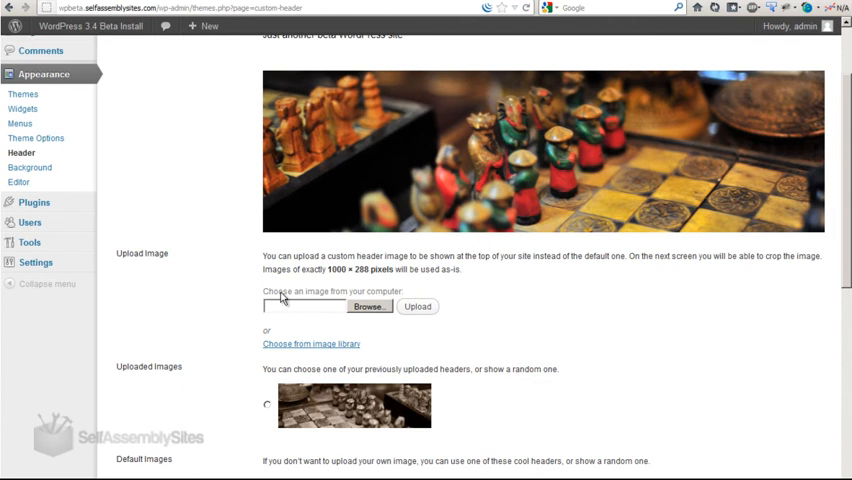
pyautogui.scroll(-3)
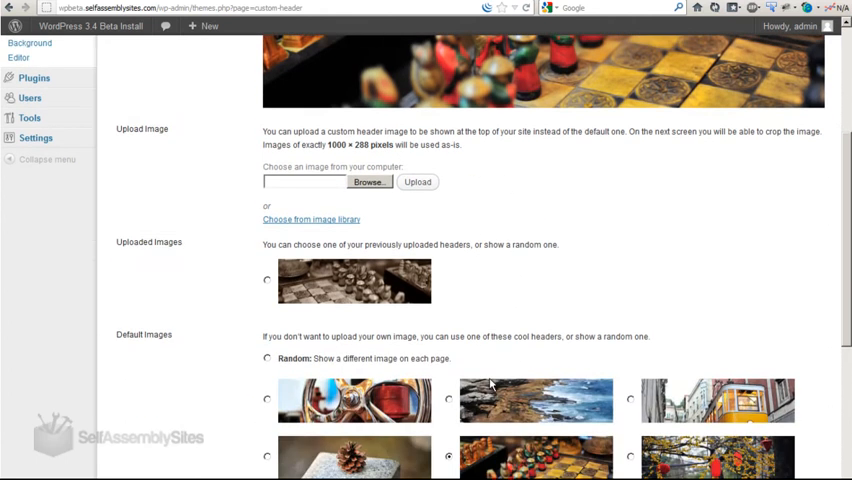
pyautogui.scroll(-3)
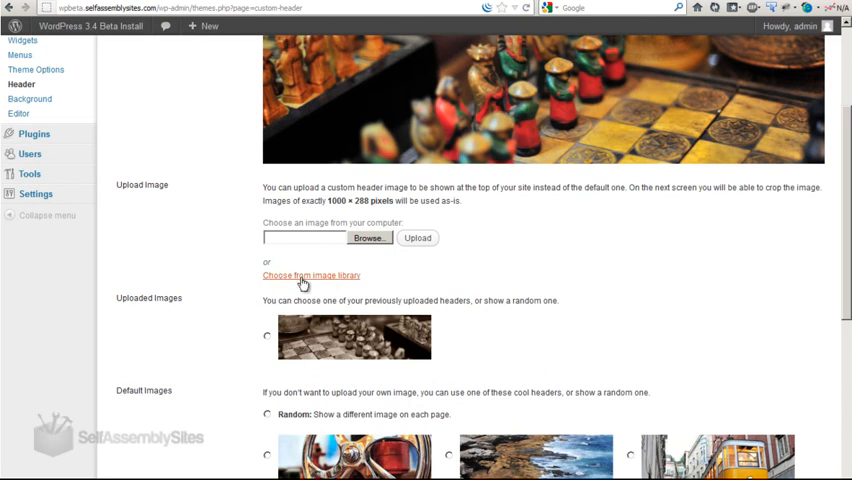
pyautogui.moveTo(348, 280)
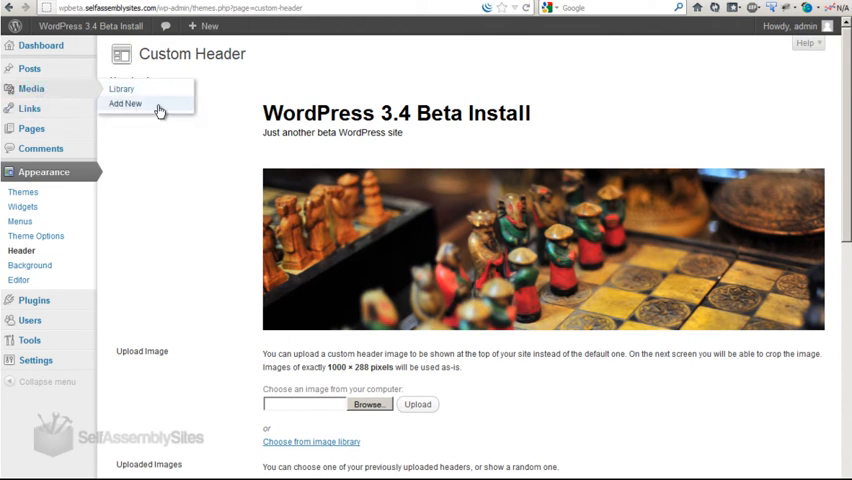
pyautogui.scroll(-3)
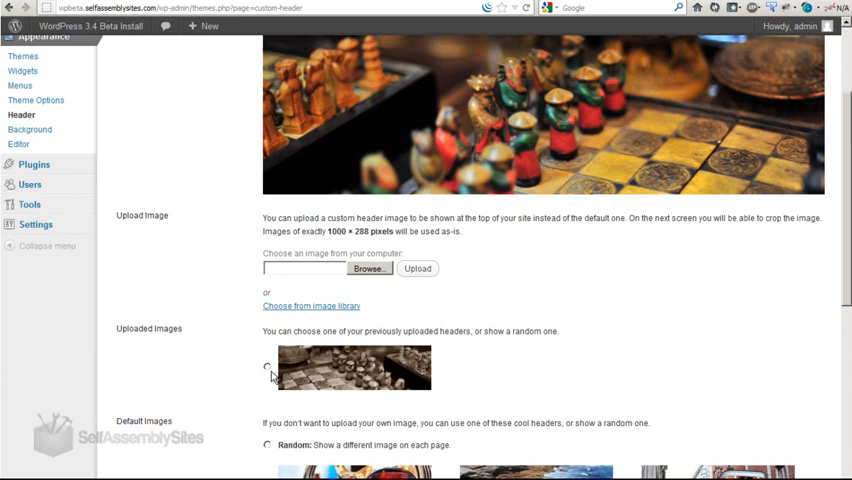
pyautogui.click(270, 368)
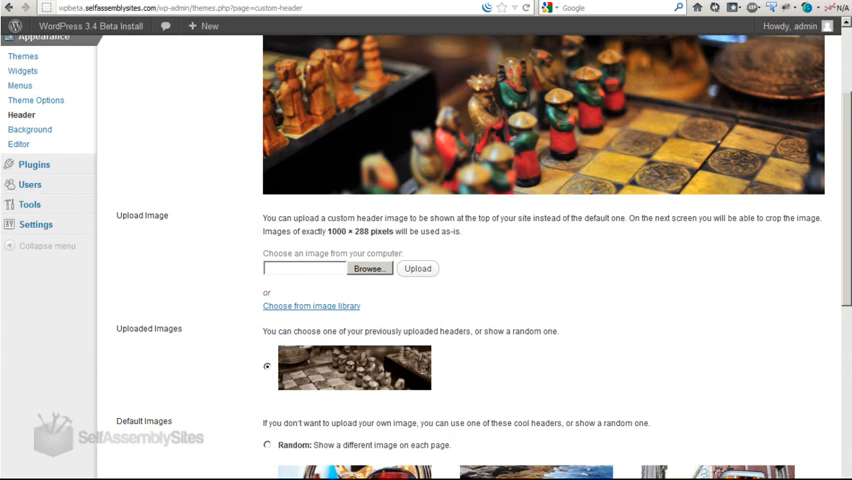
# Step: Save the header change so the chessboard image is applied
pyautogui.scroll(-3)
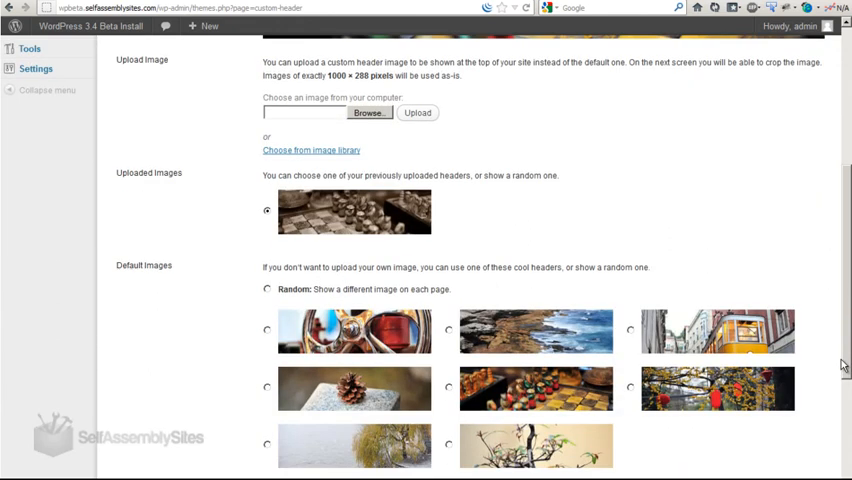
pyautogui.scroll(-3)
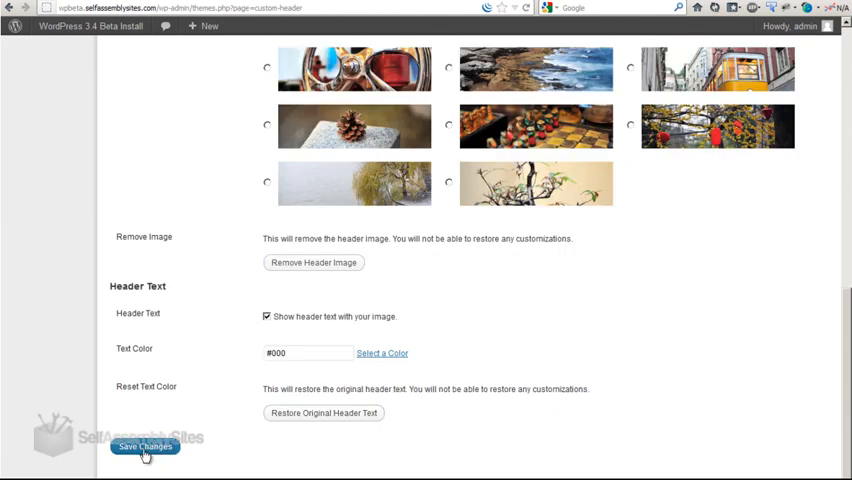
pyautogui.click(152, 448)
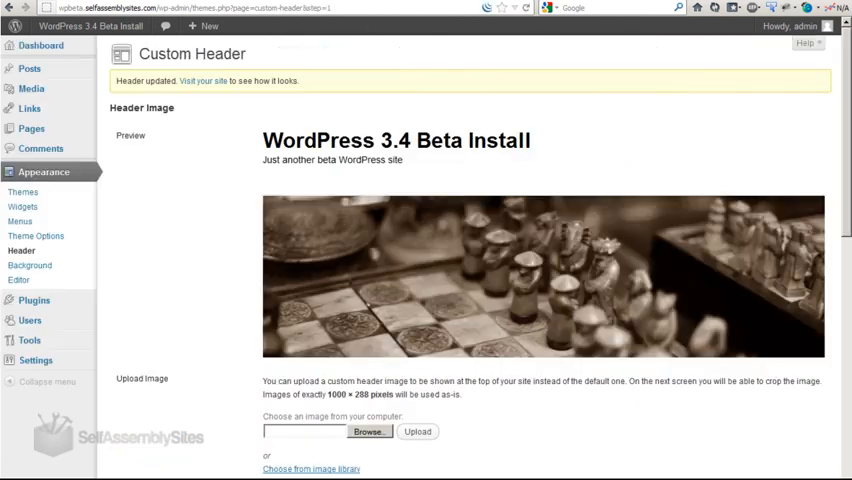
pyautogui.scroll(-3)
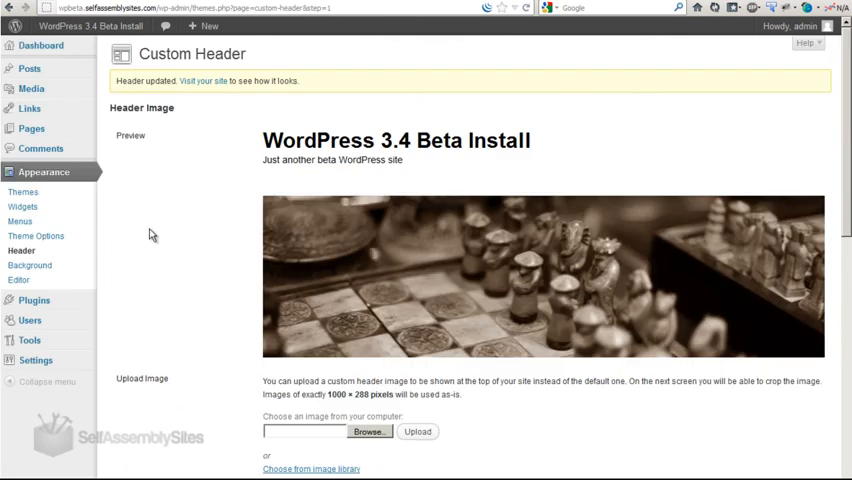
pyautogui.moveTo(168, 246)
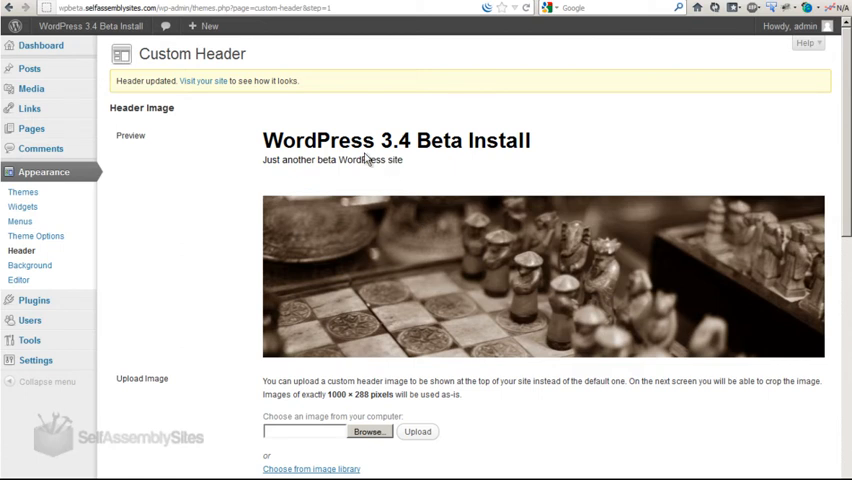
pyautogui.moveTo(352, 148)
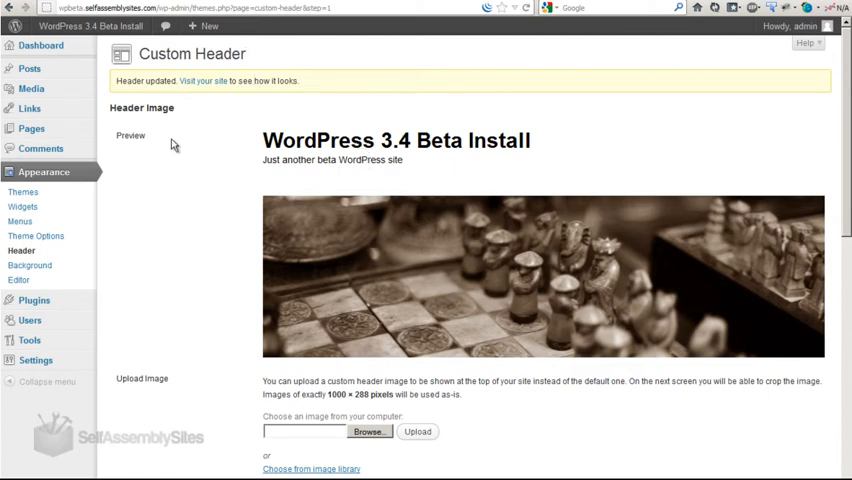
pyautogui.moveTo(196, 212)
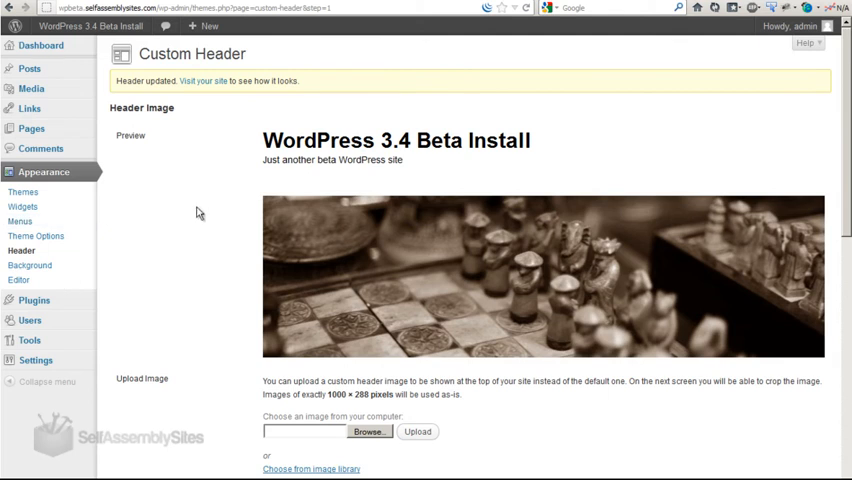
pyautogui.moveTo(532, 144)
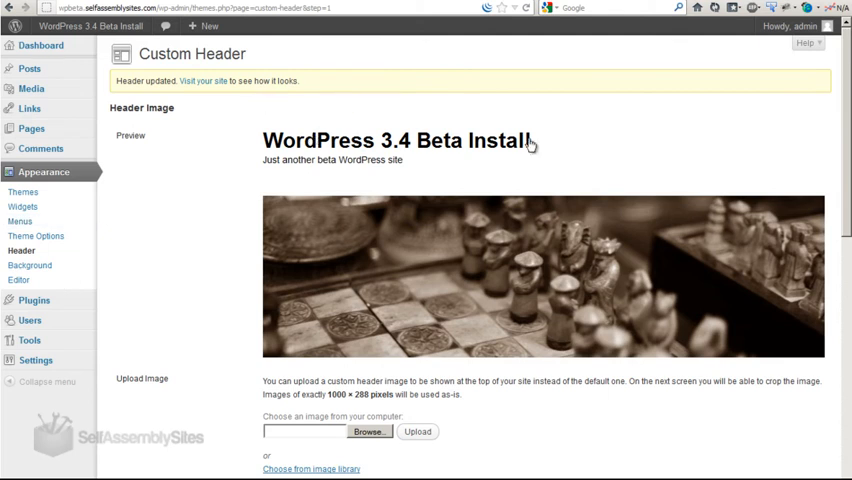
pyautogui.moveTo(508, 162)
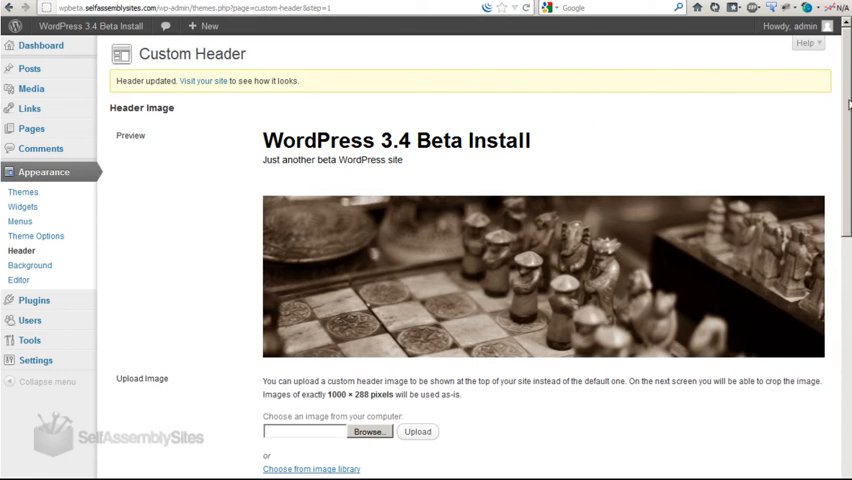
# Step: Scroll through the default header images before visiting the live site
pyautogui.scroll(-3)
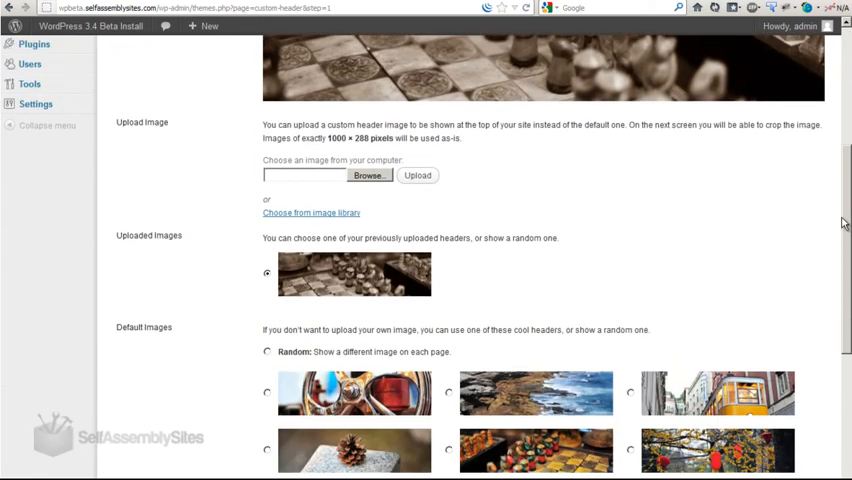
pyautogui.scroll(-3)
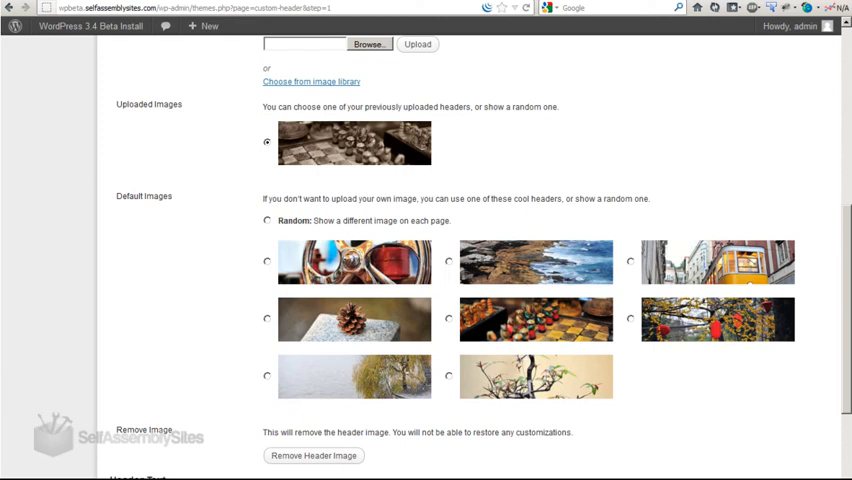
pyautogui.moveTo(138, 370)
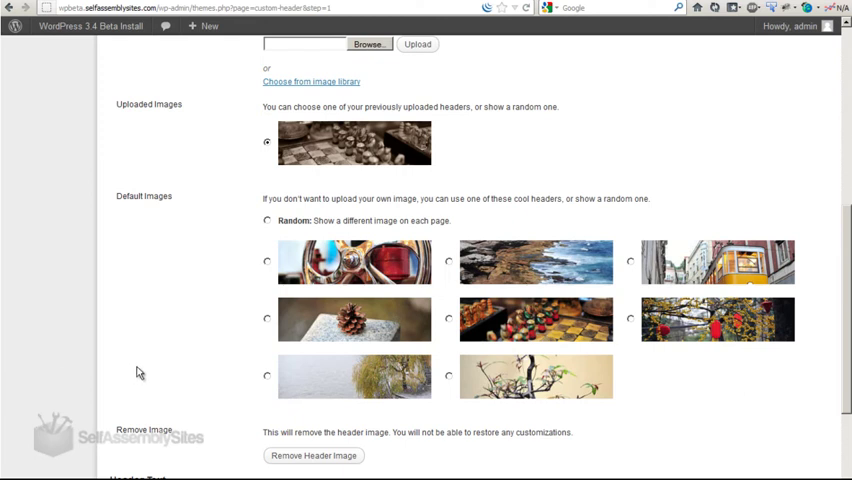
pyautogui.scroll(3)
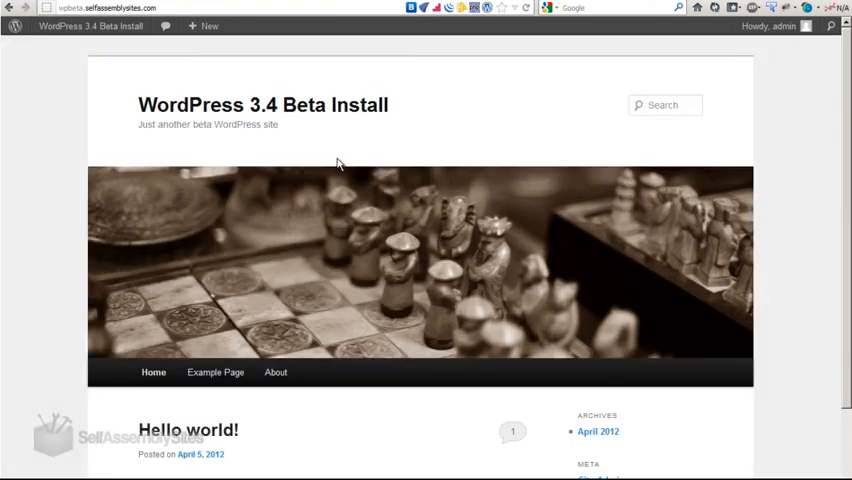
pyautogui.moveTo(498, 160)
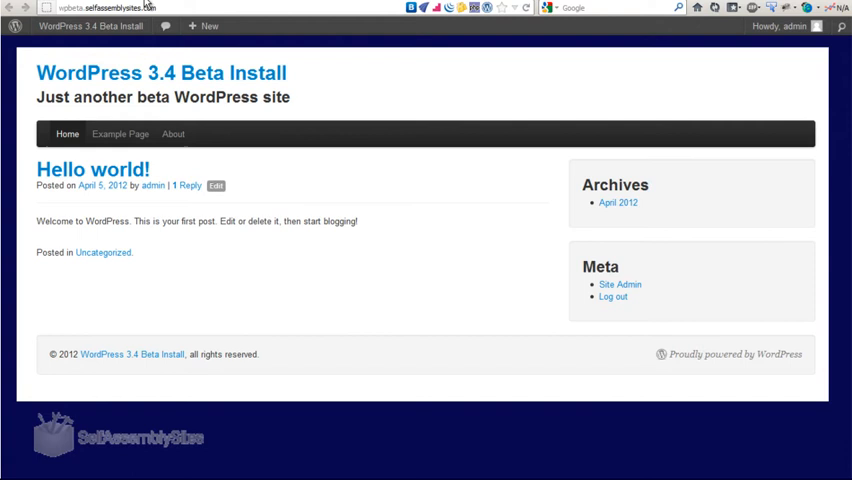
# Step: Open the Hello world! post page on the live site
pyautogui.click(92, 170)
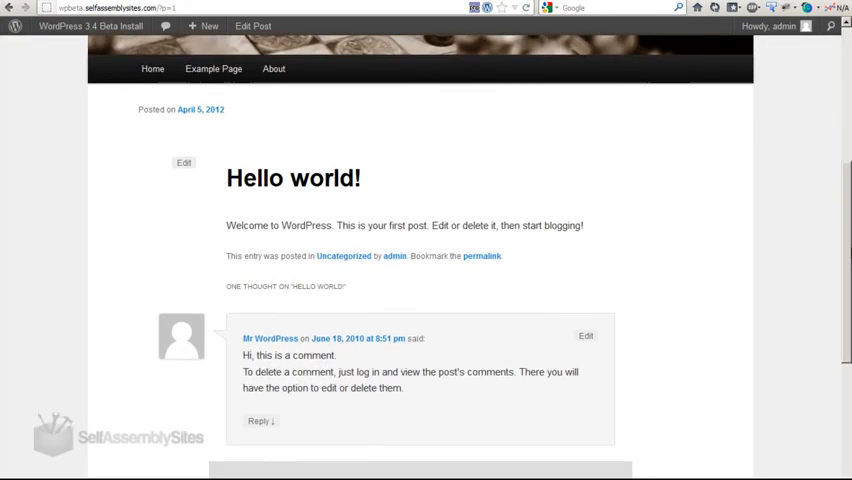
pyautogui.scroll(-3)
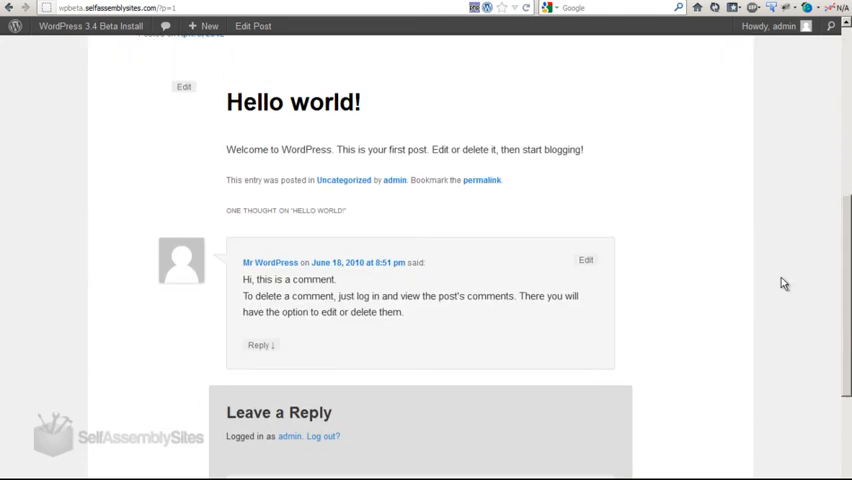
pyautogui.moveTo(308, 172)
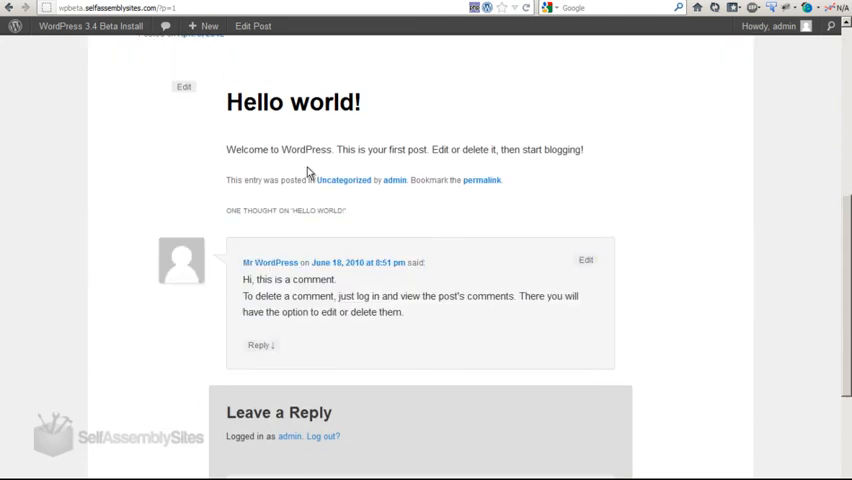
pyautogui.moveTo(296, 280)
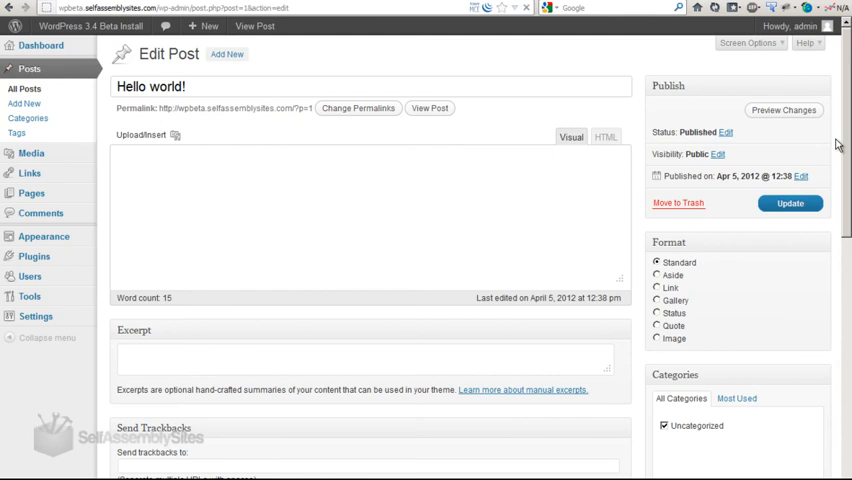
pyautogui.scroll(-3)
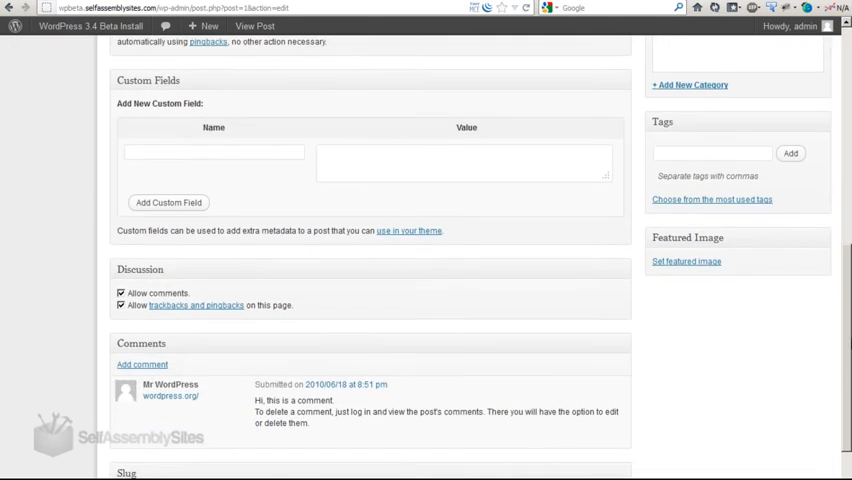
pyautogui.scroll(-3)
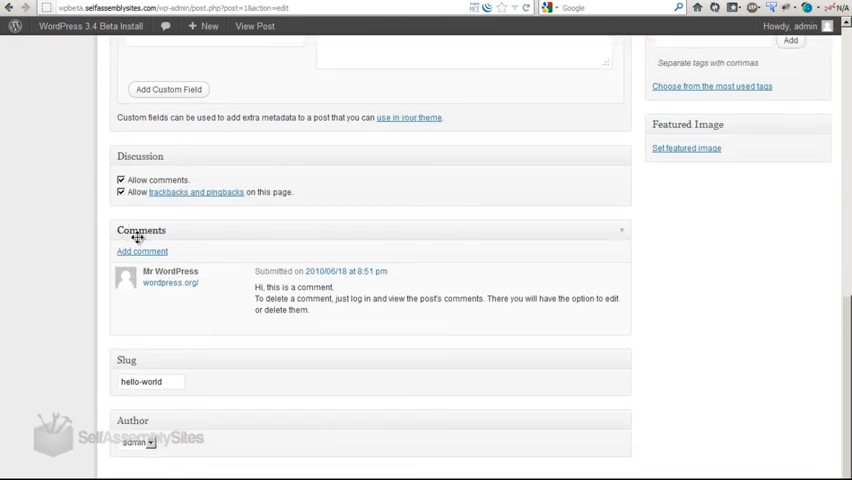
pyautogui.moveTo(448, 340)
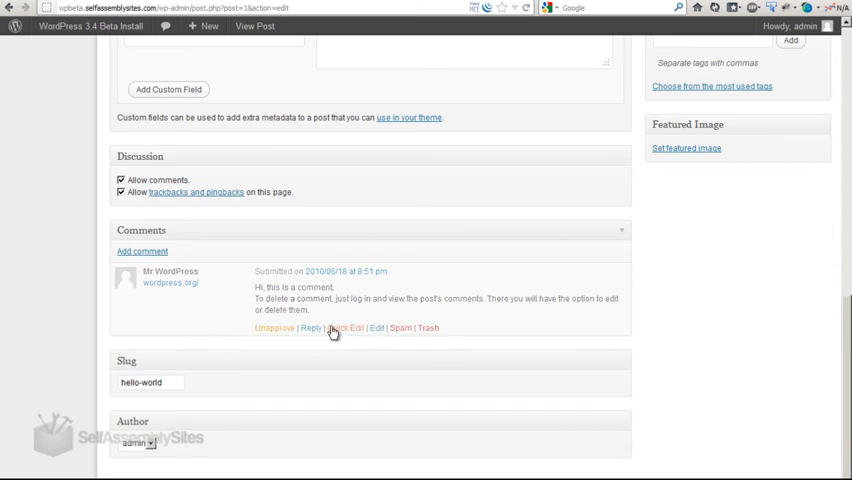
pyautogui.click(346, 328)
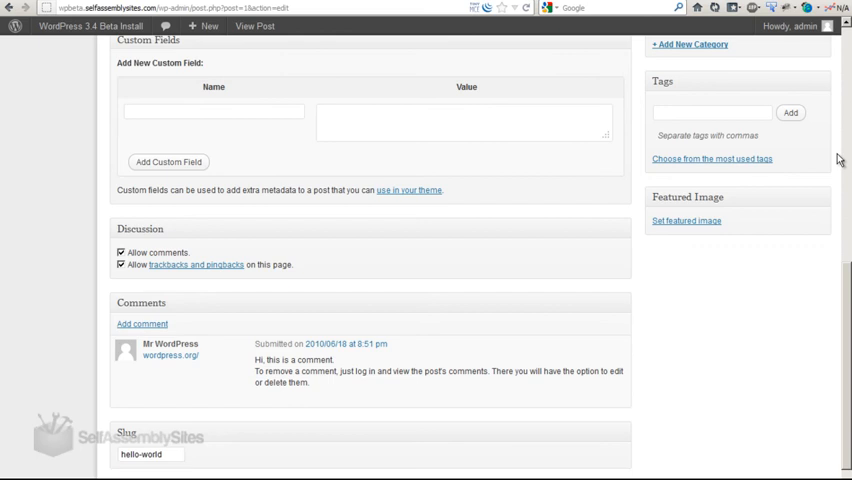
pyautogui.scroll(3)
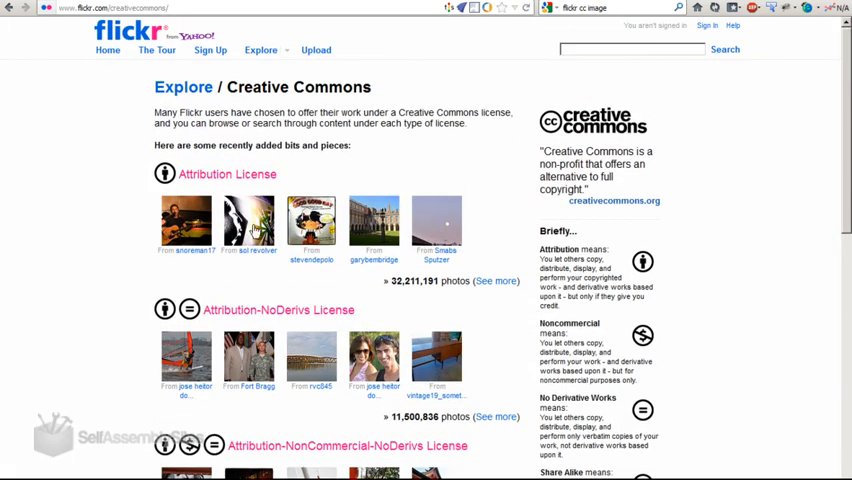
# Step: Open Flickr's Attribution License Creative Commons photo collection
pyautogui.click(248, 216)
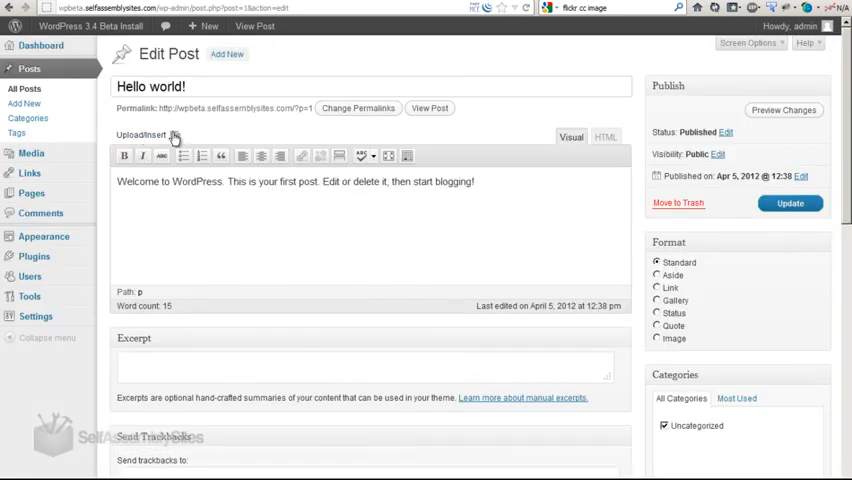
pyautogui.click(170, 136)
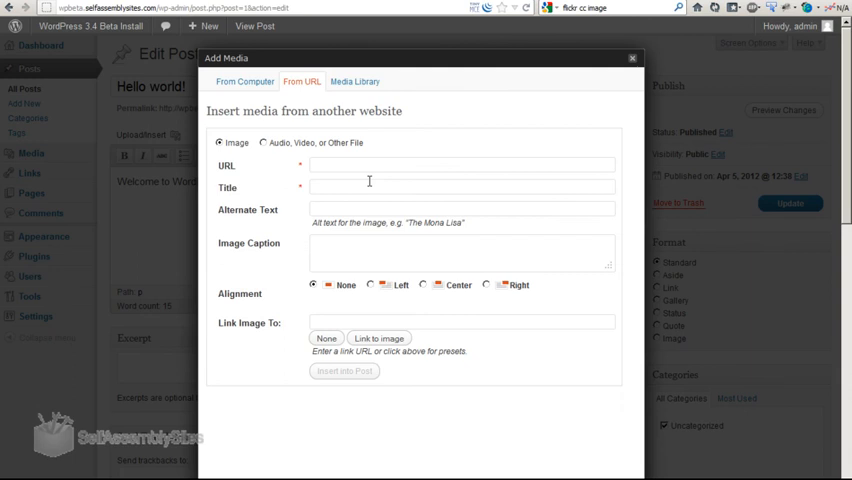
pyautogui.write('http://farm6.staticflickr.com/5075/6905819562_1a08c3d244_m.jpg')
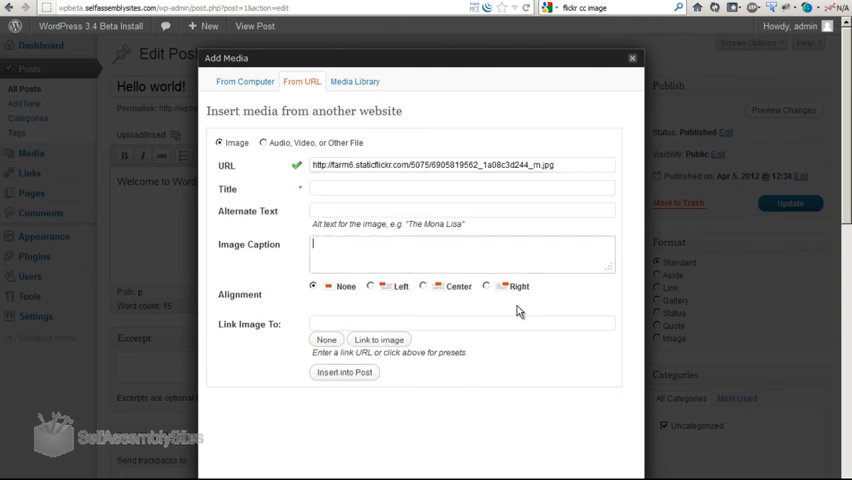
pyautogui.write('sol revolver')
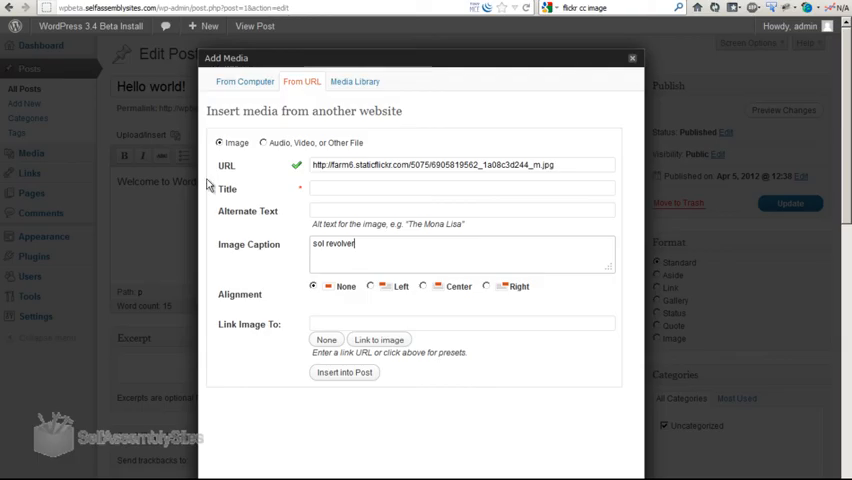
# Step: Caption it with an <a href> attribution link 'Hitchcock Vertogp' and insert into the post
pyautogui.write('Hitchcock Vertogp')
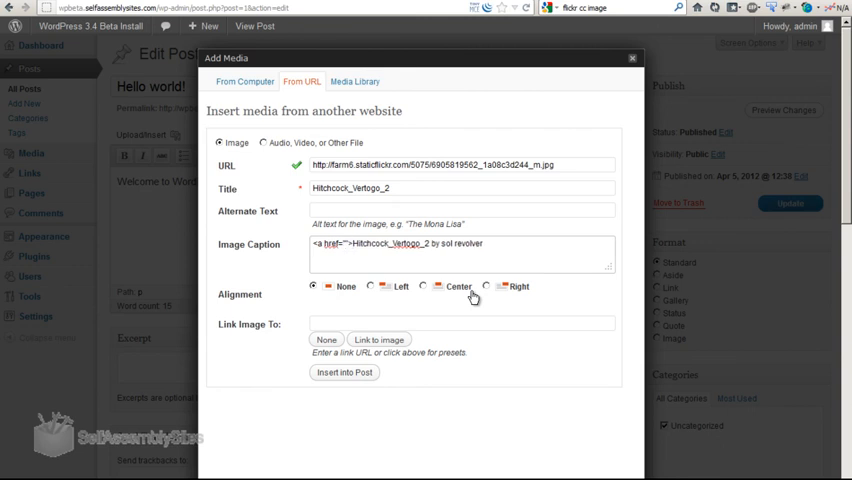
pyautogui.click(508, 250)
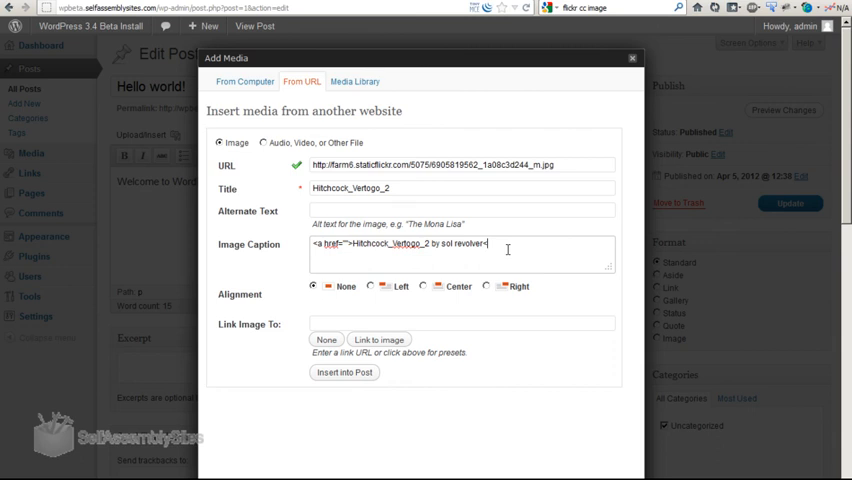
pyautogui.write('</a>')
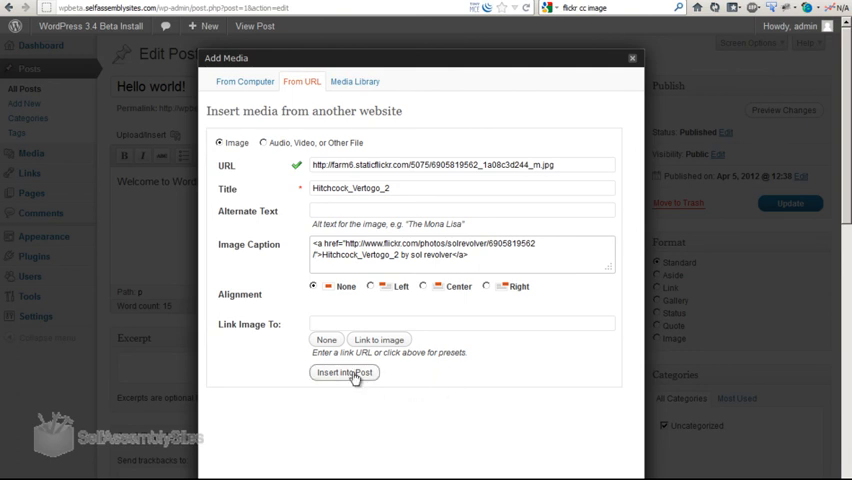
pyautogui.click(344, 372)
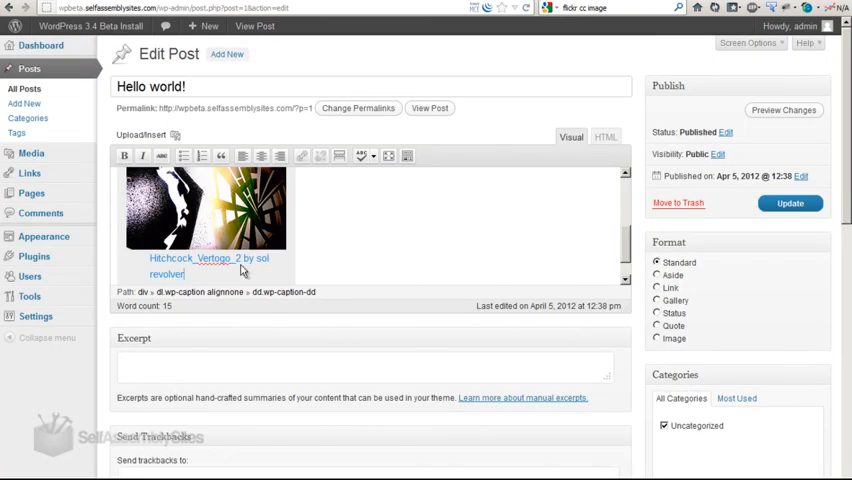
# Step: Update the Hello world! post and view the live page with the embedded Flickr image
pyautogui.click(792, 202)
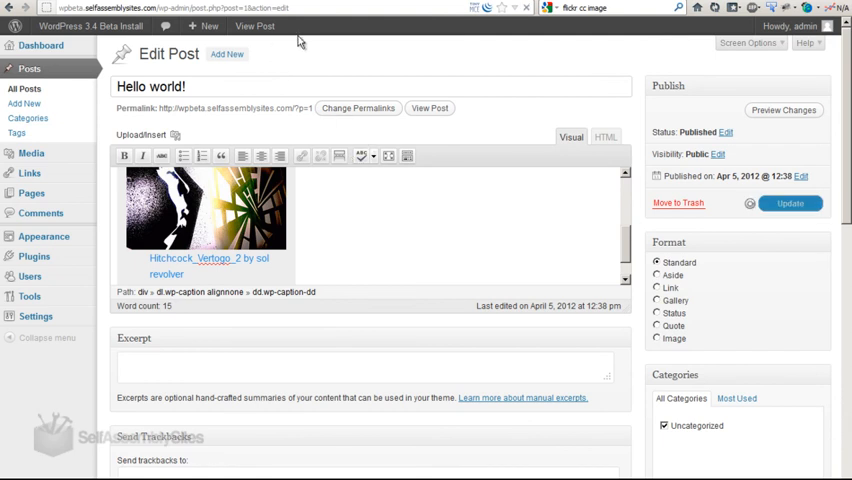
pyautogui.click(790, 202)
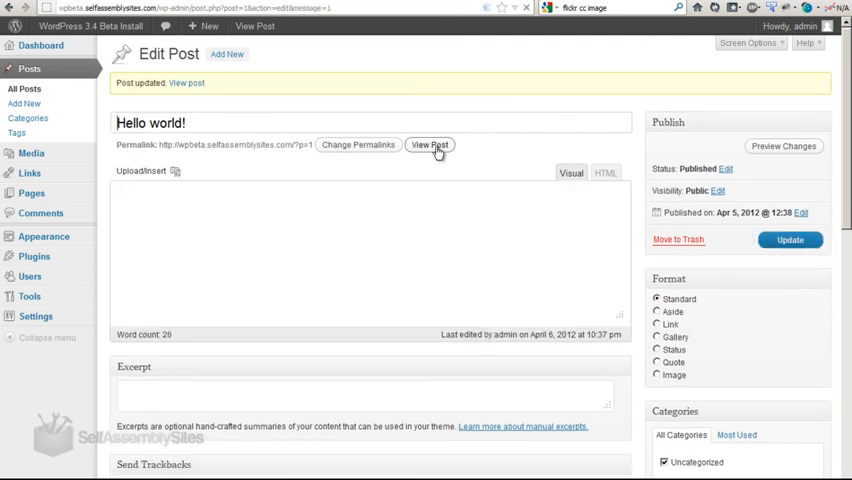
pyautogui.click(428, 144)
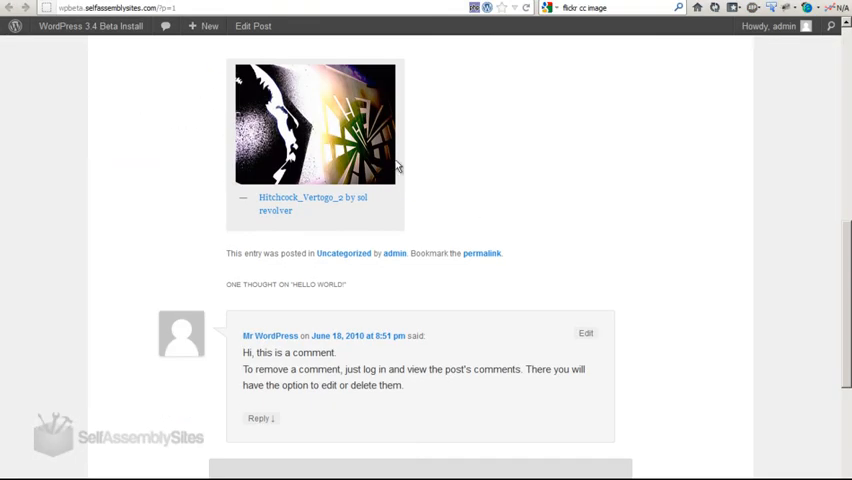
pyautogui.scroll(3)
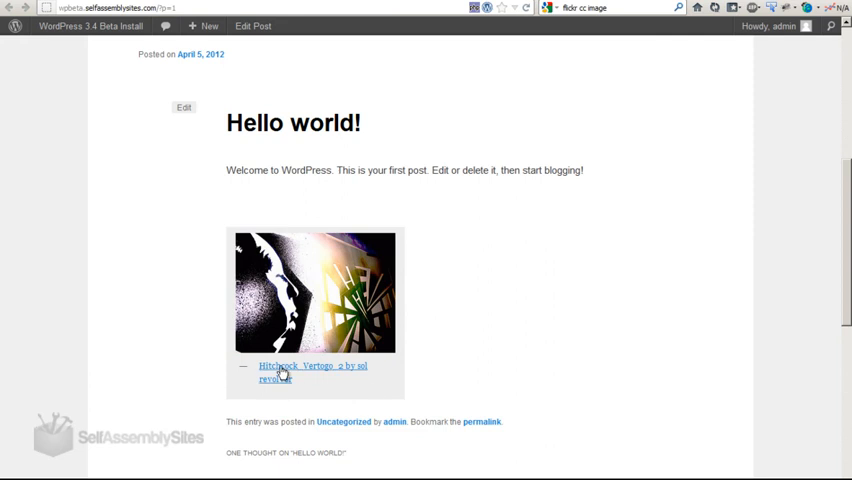
# Step: Return to the editor, select the embedded image, then view the published post again
pyautogui.click(180, 108)
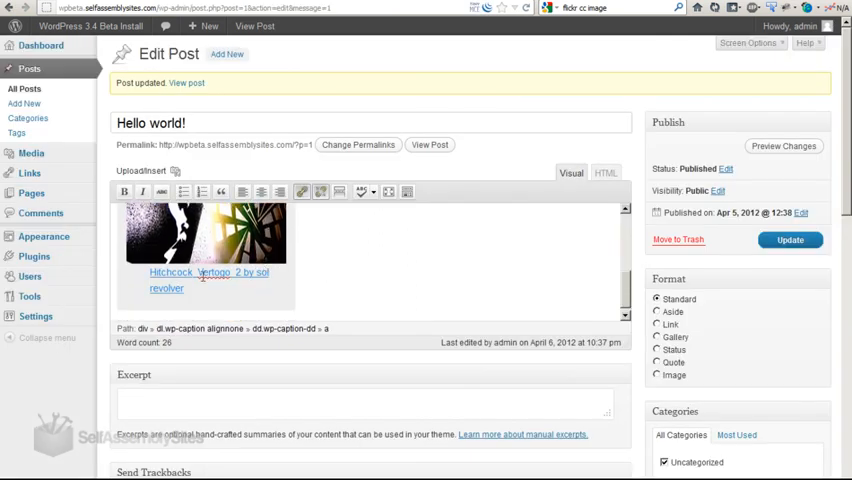
pyautogui.click(200, 236)
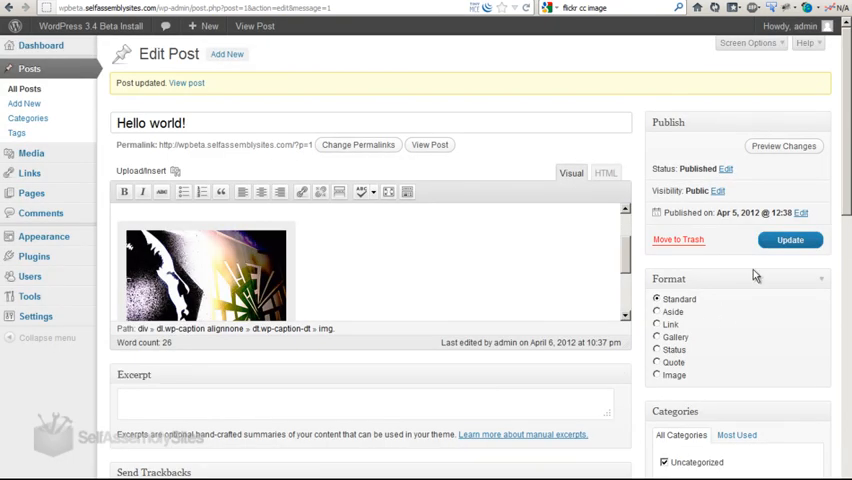
pyautogui.click(428, 144)
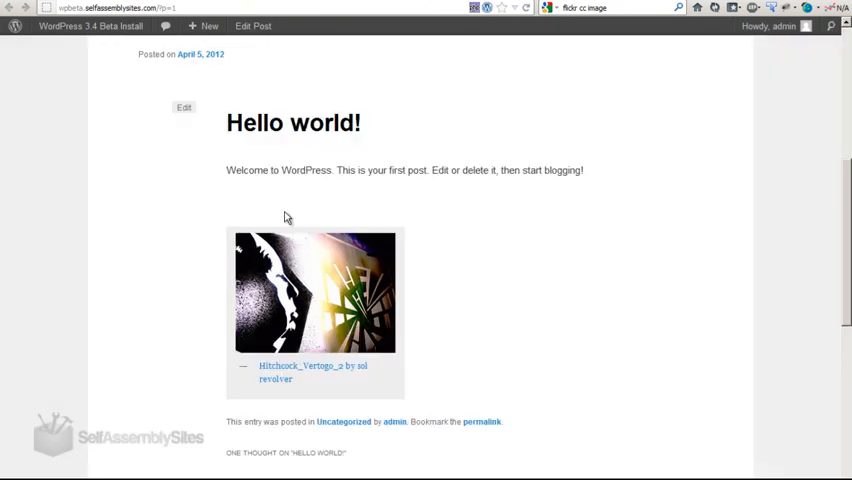
pyautogui.moveTo(490, 46)
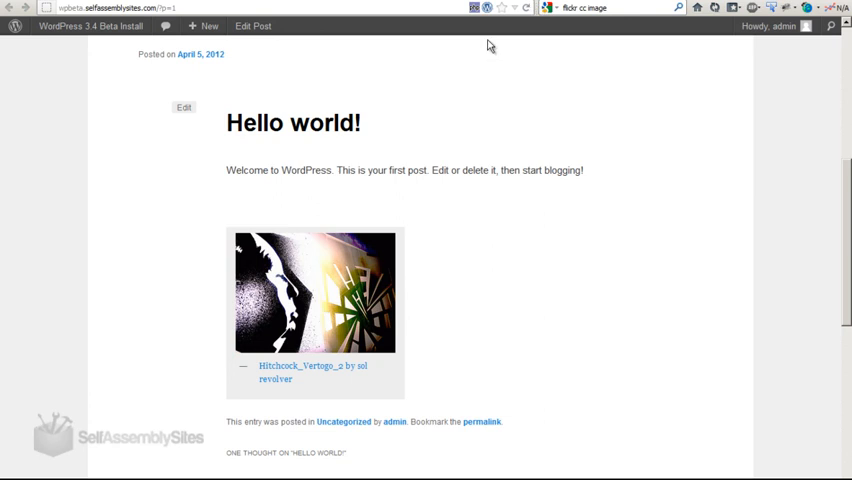
pyautogui.moveTo(312, 404)
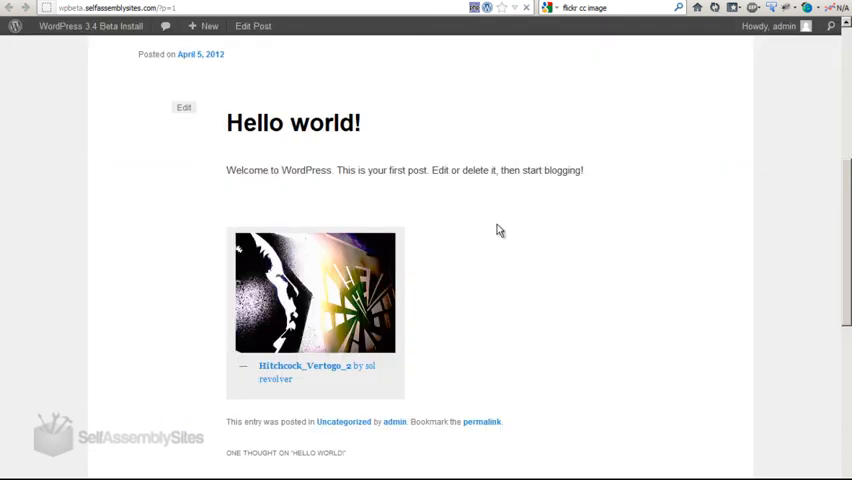
pyautogui.moveTo(300, 388)
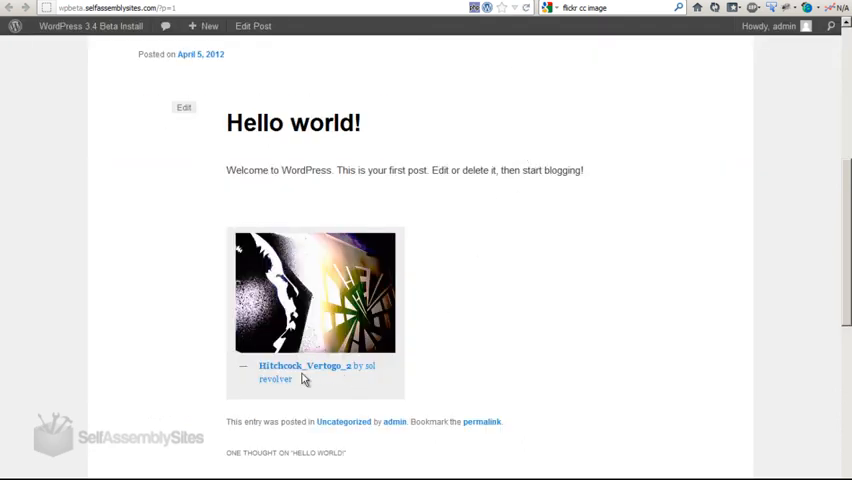
pyautogui.moveTo(360, 88)
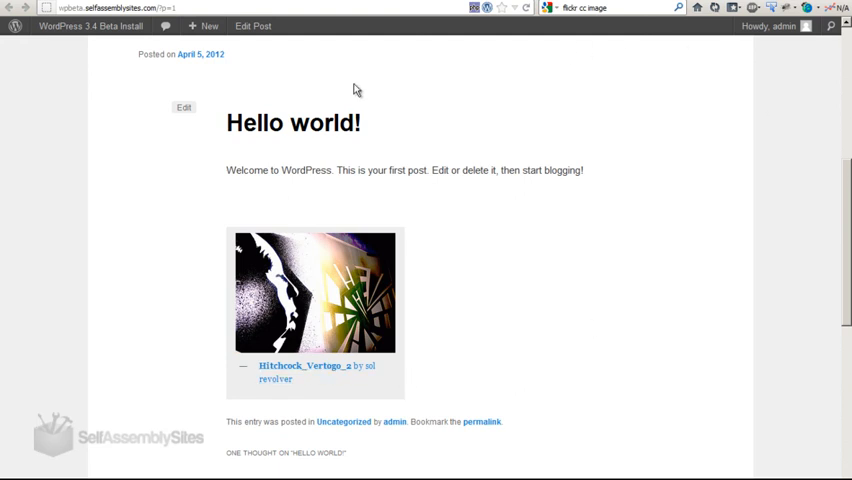
pyautogui.moveTo(356, 62)
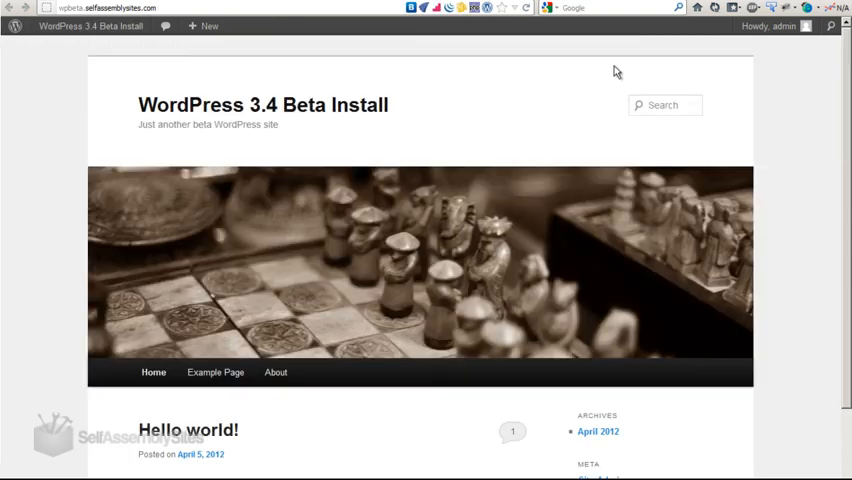
pyautogui.moveTo(634, 64)
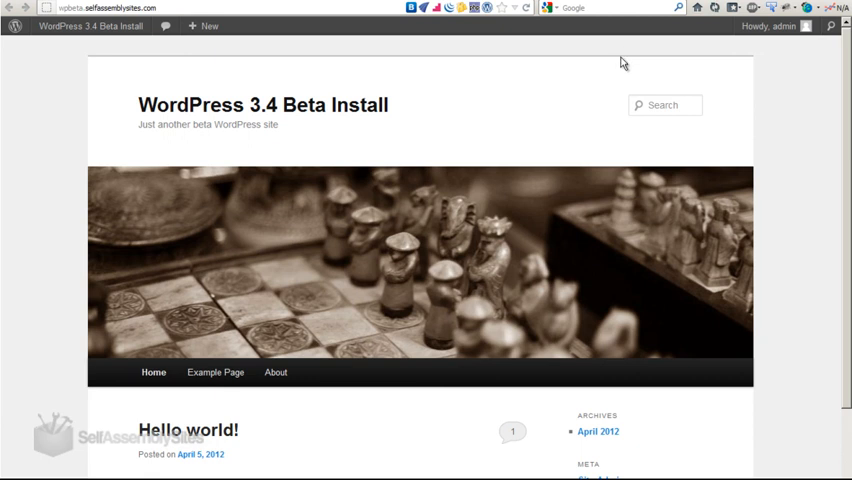
pyautogui.moveTo(822, 98)
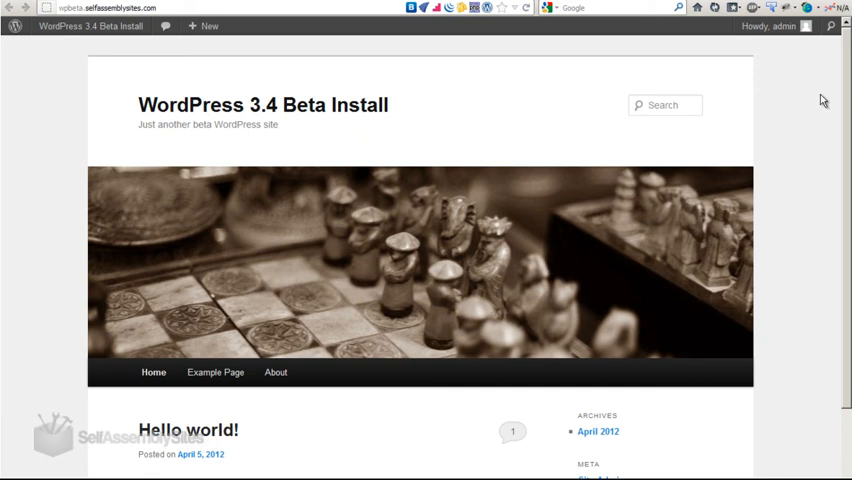
pyautogui.moveTo(840, 92)
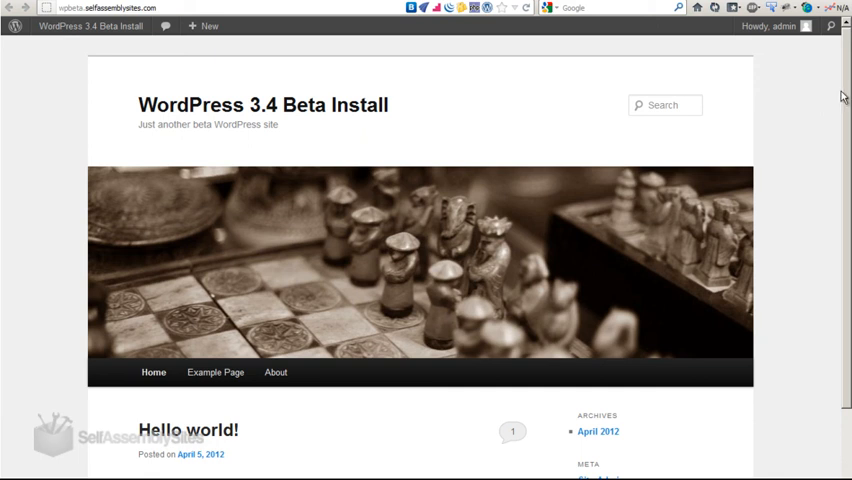
# Step: Scroll the home page down to the Hello world! post and back up to the header
pyautogui.scroll(-3)
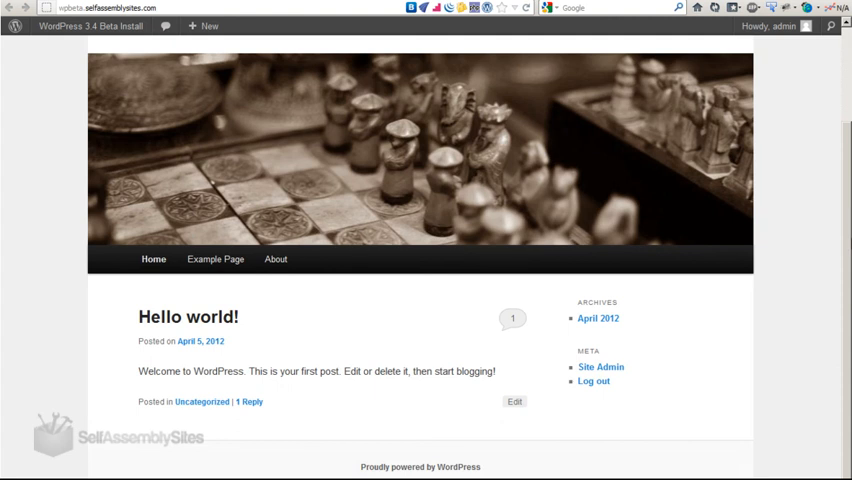
pyautogui.scroll(3)
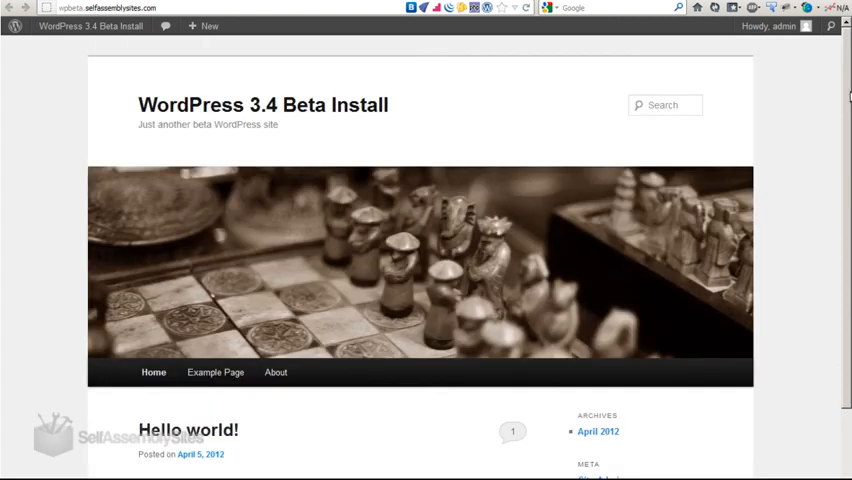